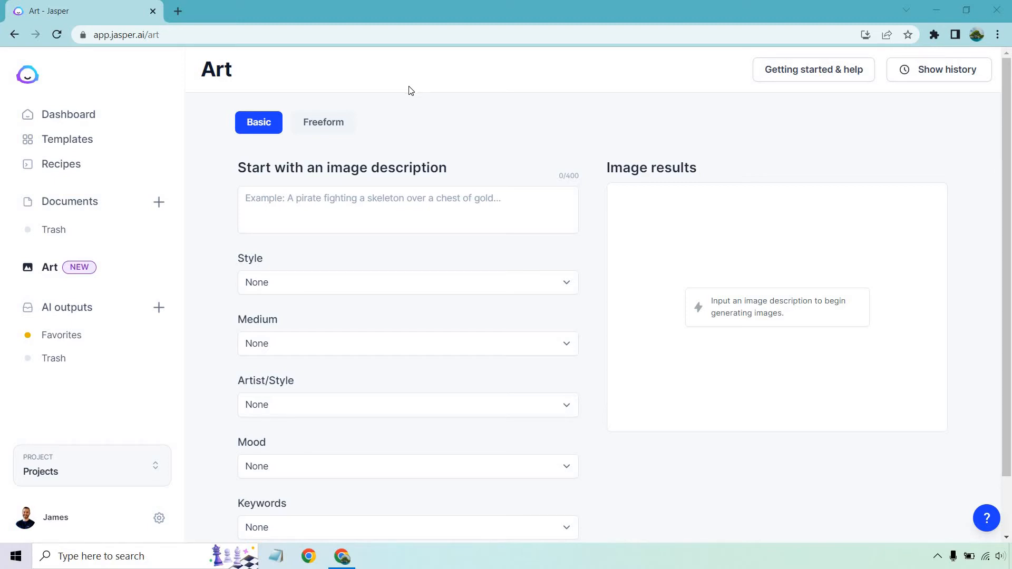
Step: Choose Illustration from the Style dropdown, then reopen the style list
left_click(408, 282)
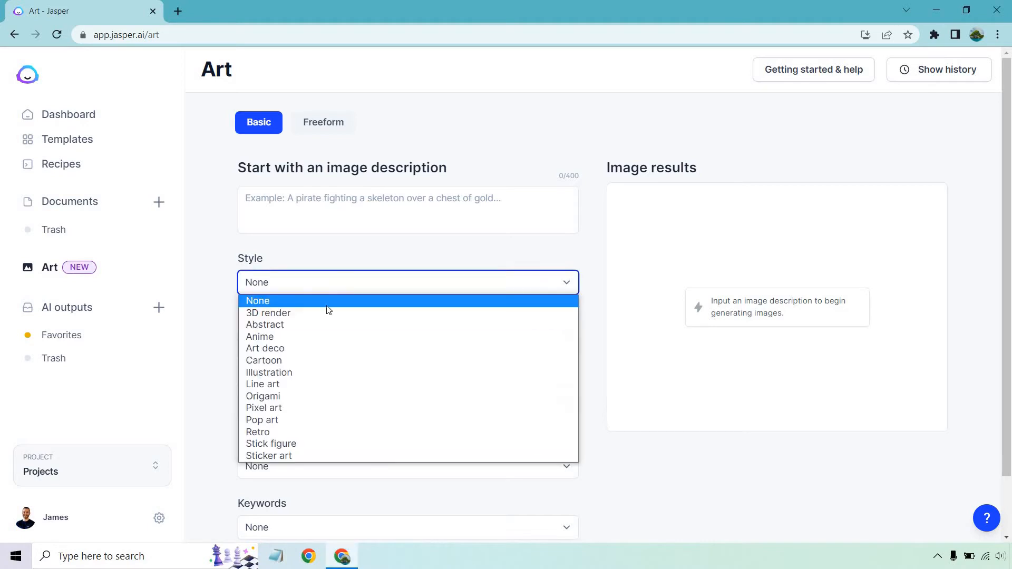
left_click(268, 374)
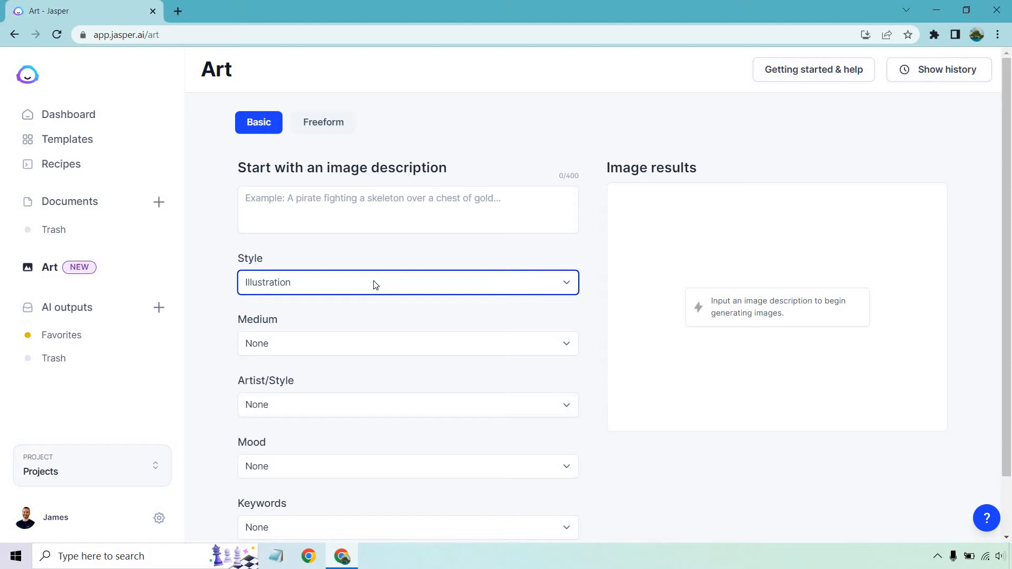
left_click(407, 282)
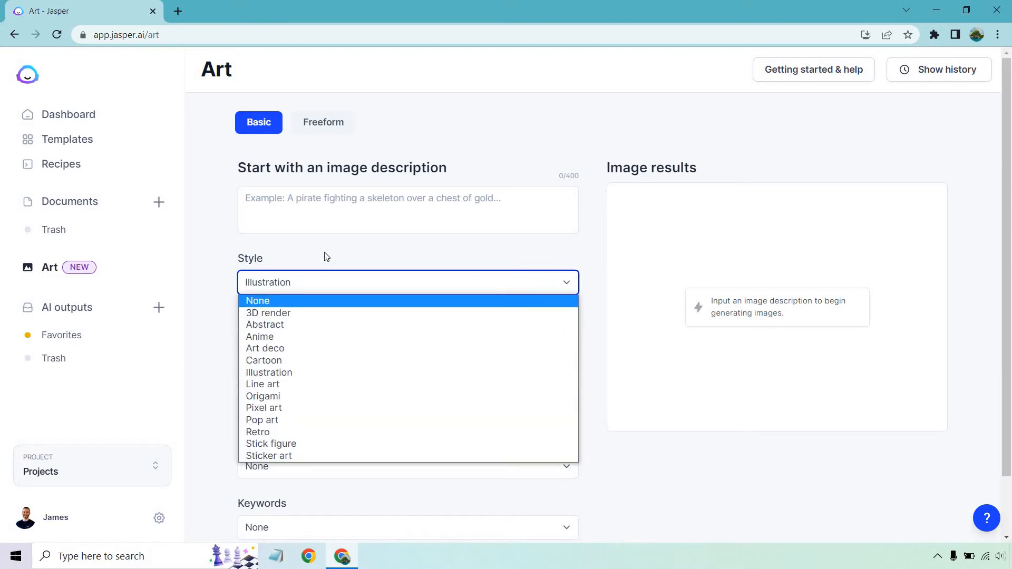
Step: Switch to Freeform mode and enter the prompt 'penguin in a cave, illustration'
left_click(327, 123)
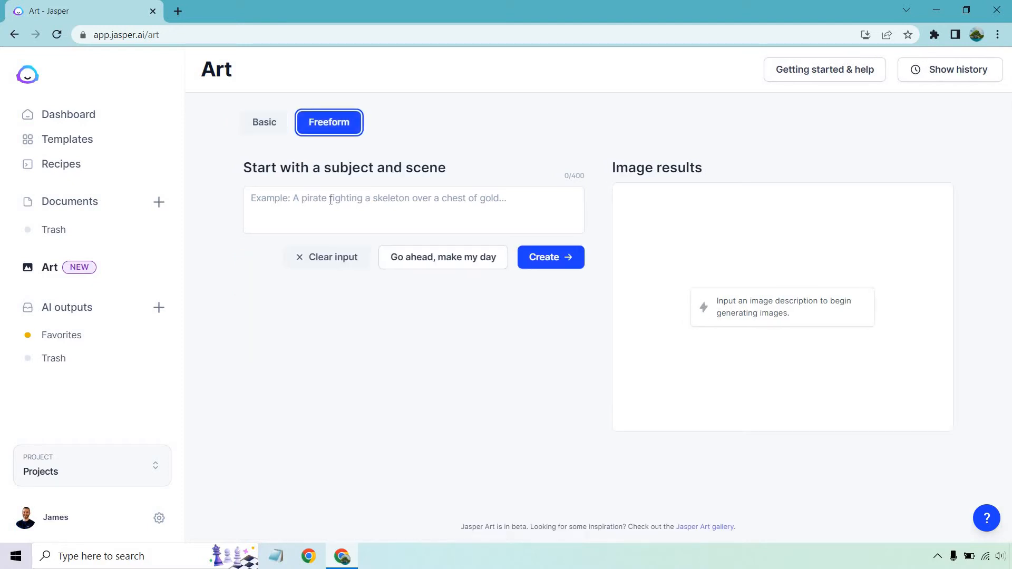
type("illustration")
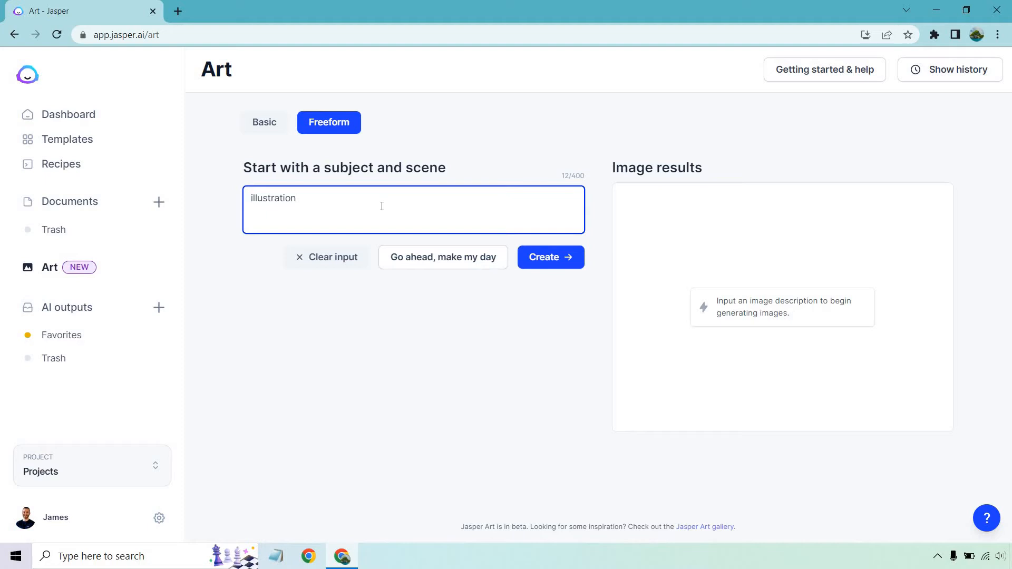
type("penguin,")
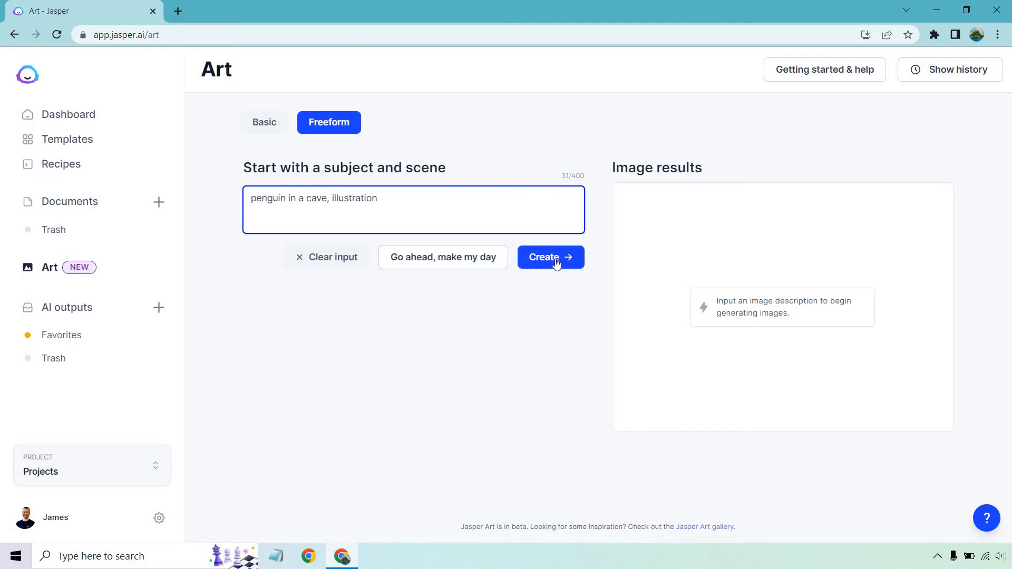
Step: Generate the first four penguin-in-a-cave illustrations and look through them
left_click(549, 257)
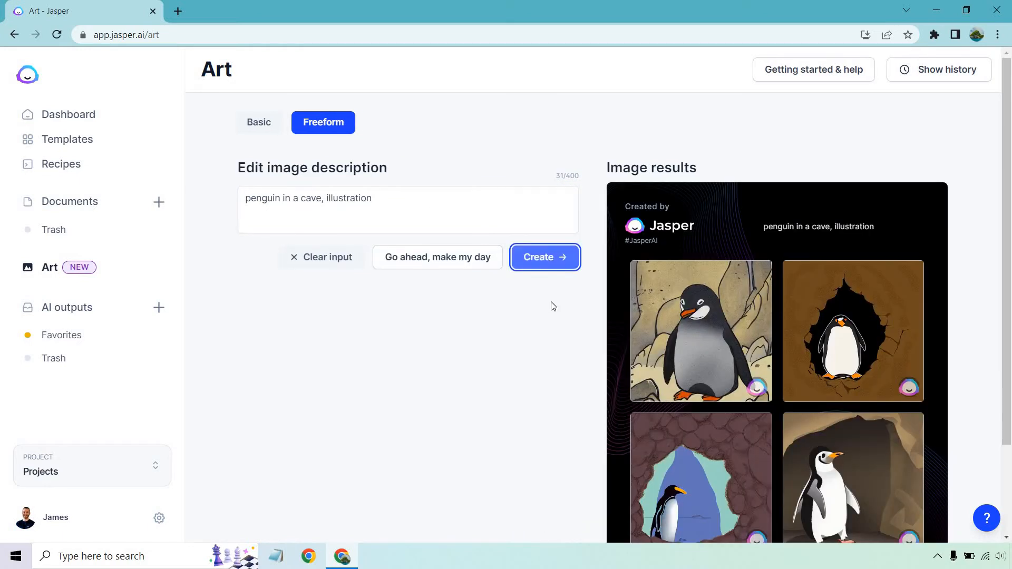
scroll("down", 3)
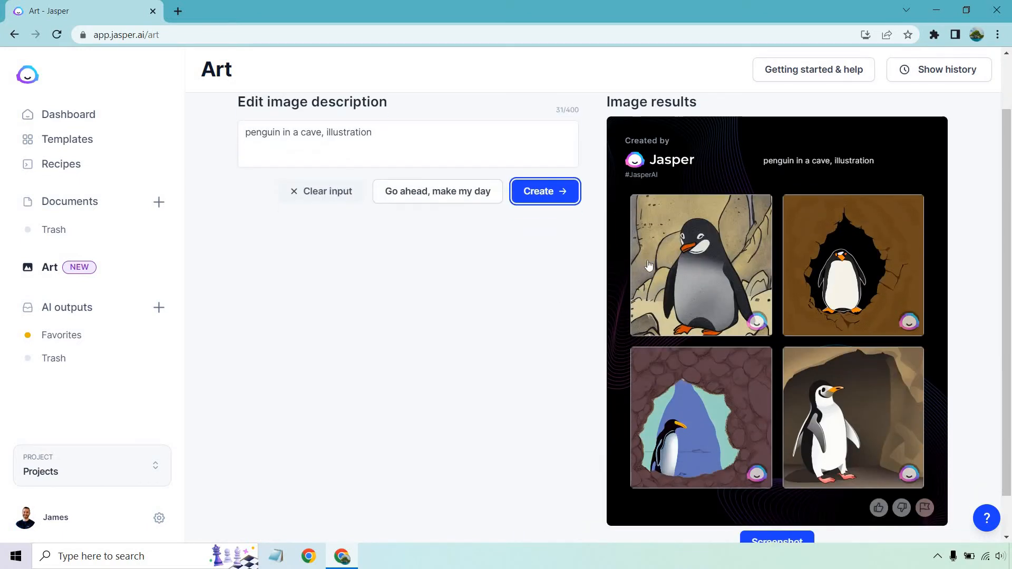
left_click(701, 264)
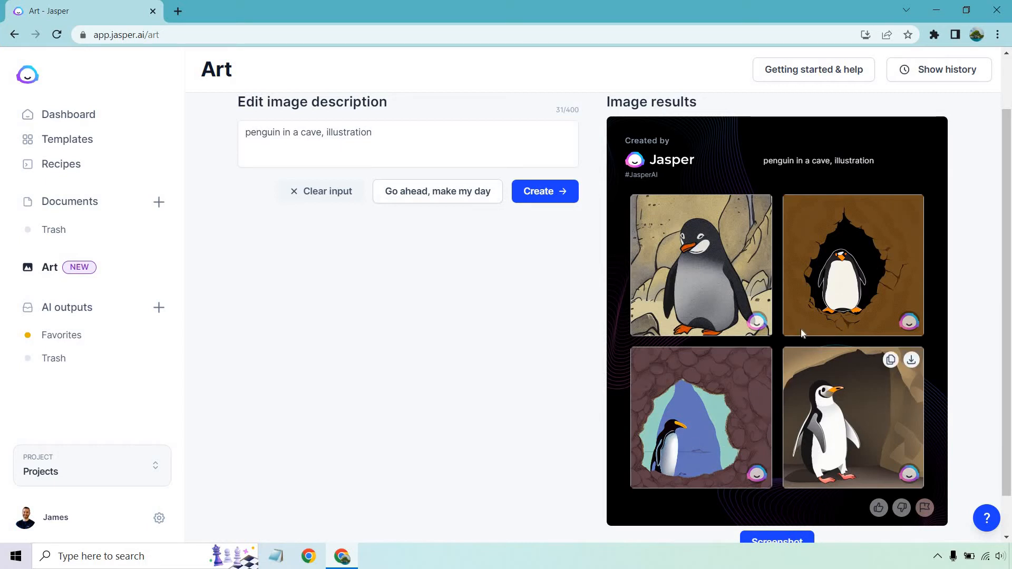
mouse_move(526, 321)
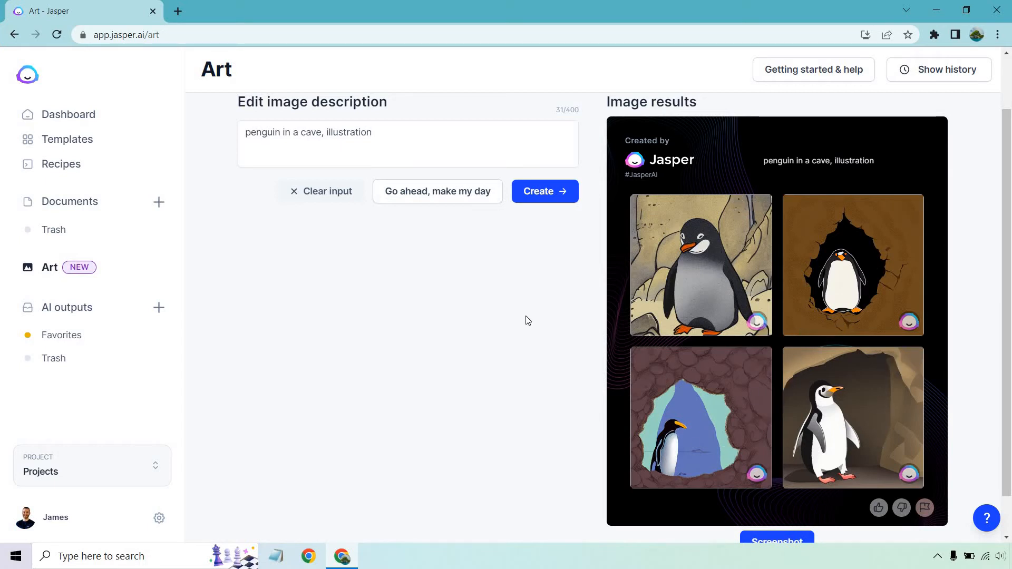
Step: Generate a second batch, preview the engraved-style image, and return to the grid
left_click(544, 191)
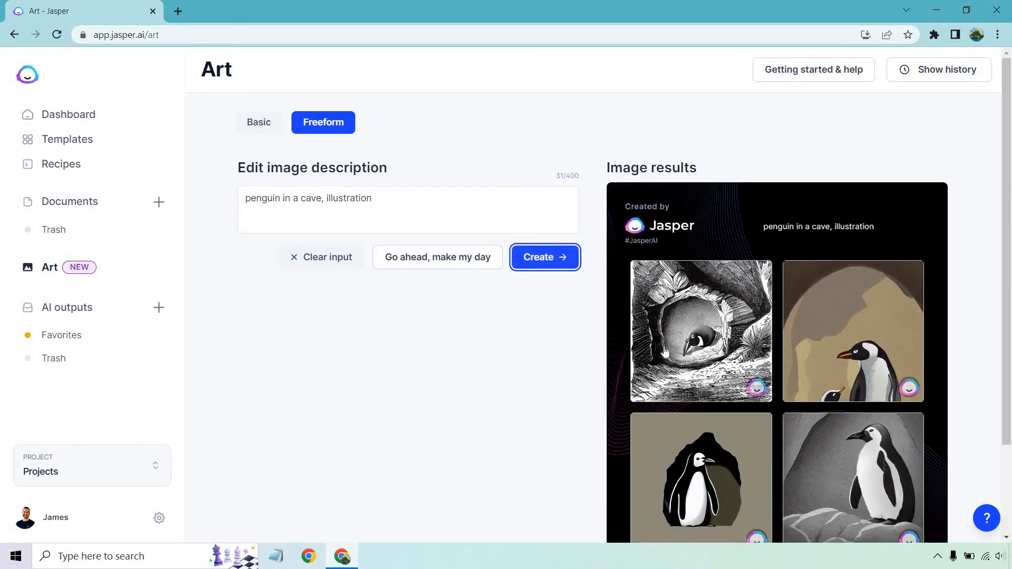
left_click(700, 331)
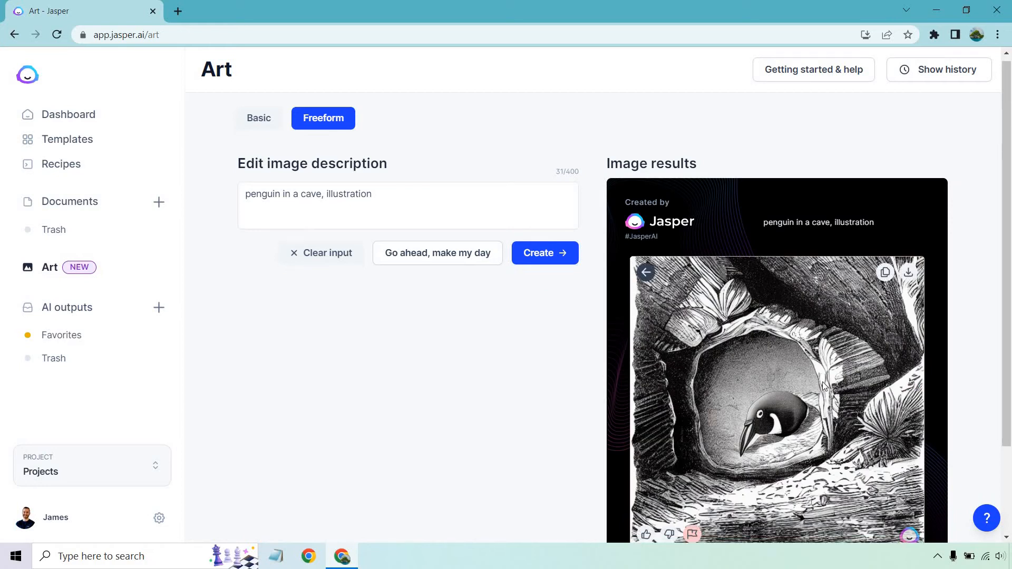
scroll("down", 3)
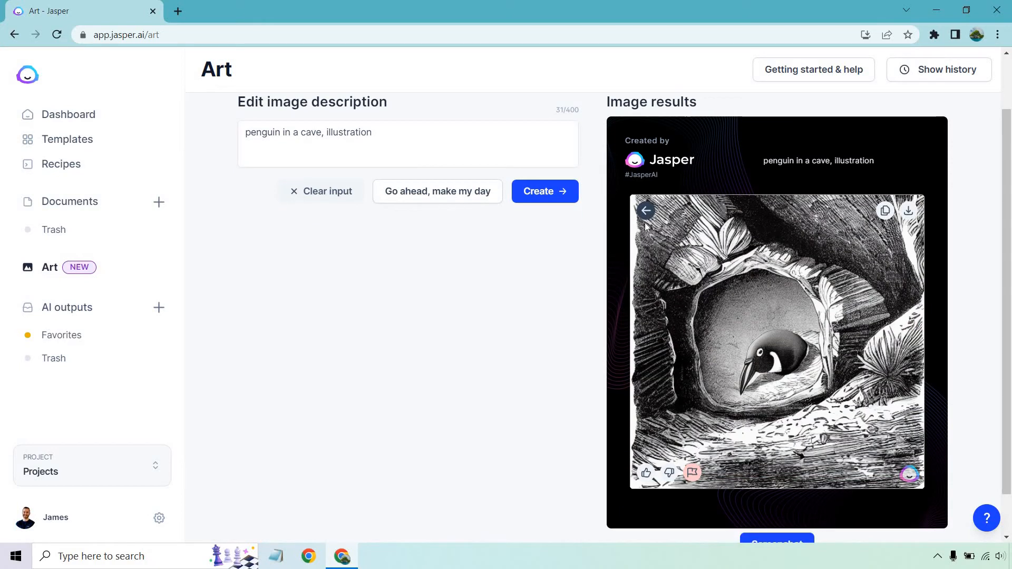
left_click(644, 210)
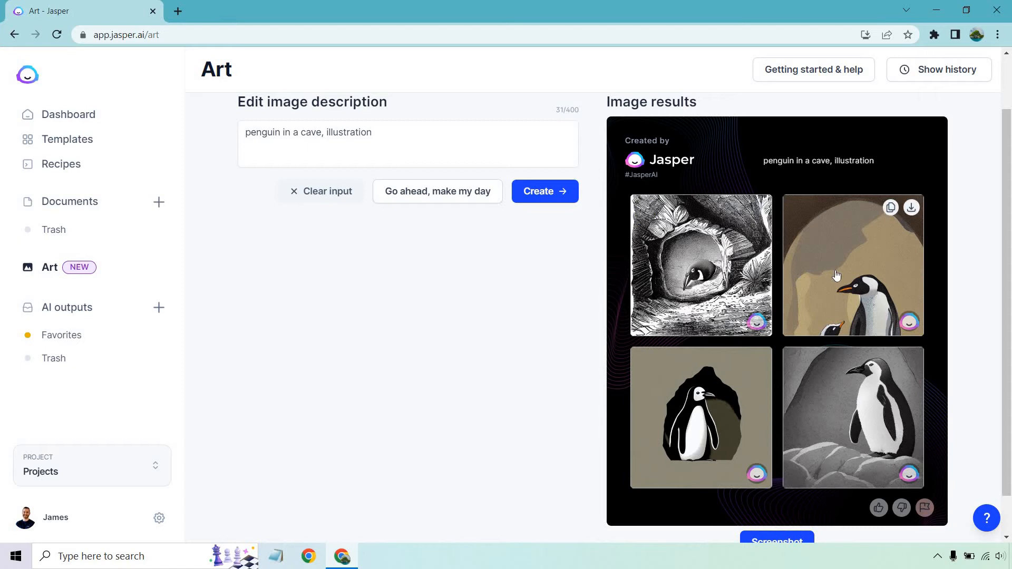
mouse_move(639, 262)
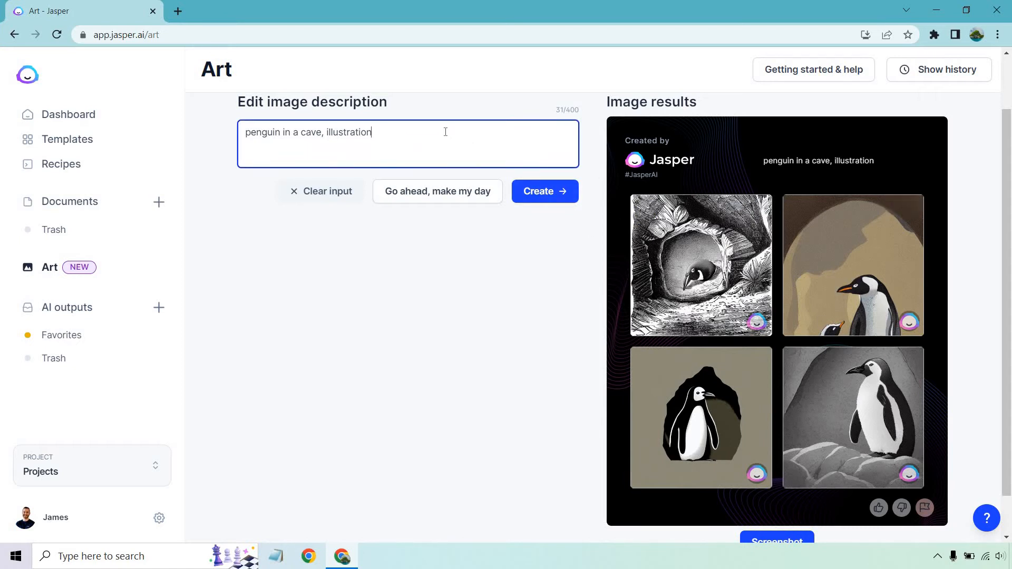
Step: Add 'hand sketch, great detail' to the cave prompt, generate images, and begin editing the description
type(", hand sketch,")
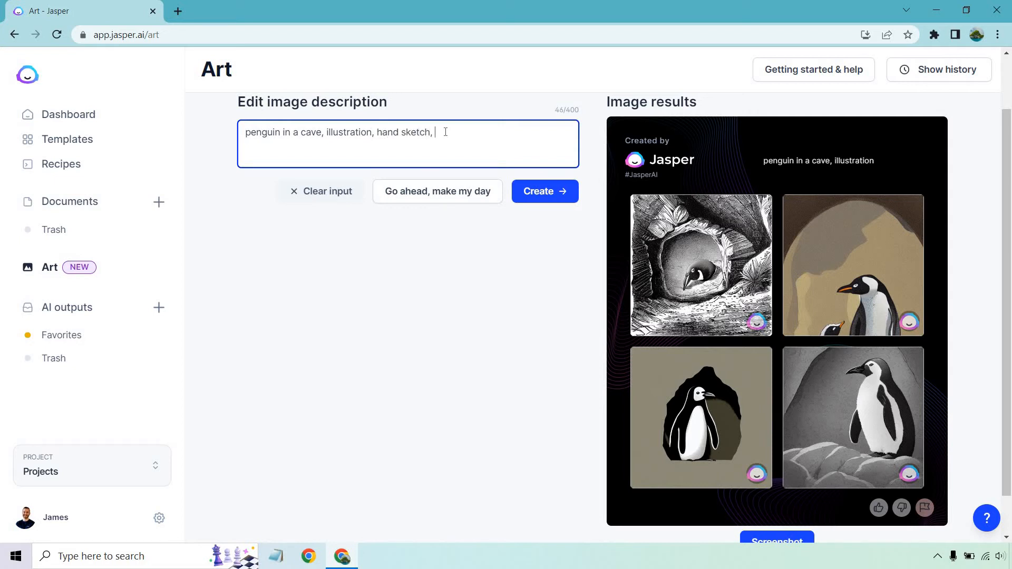
type("great detail")
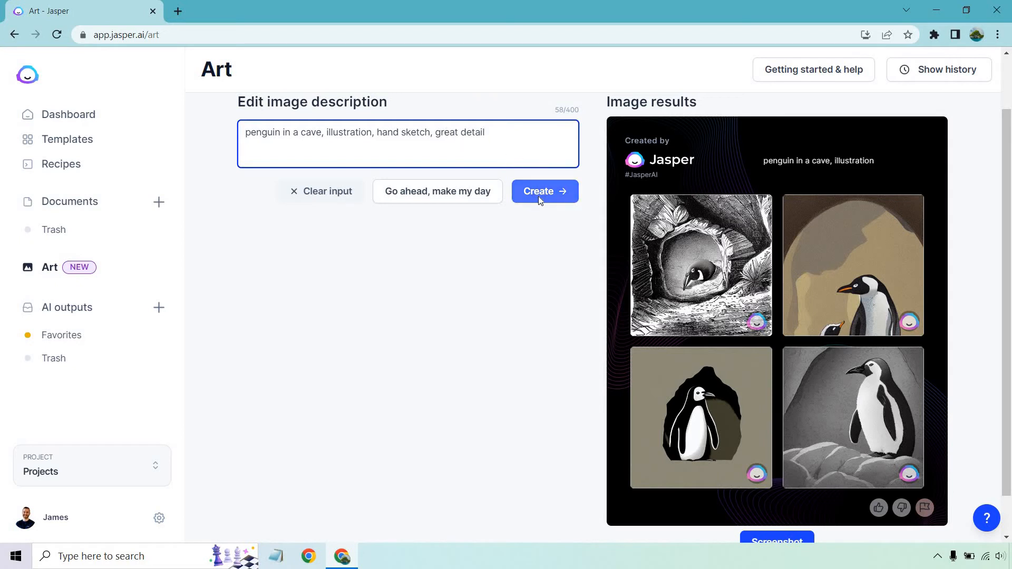
left_click(544, 191)
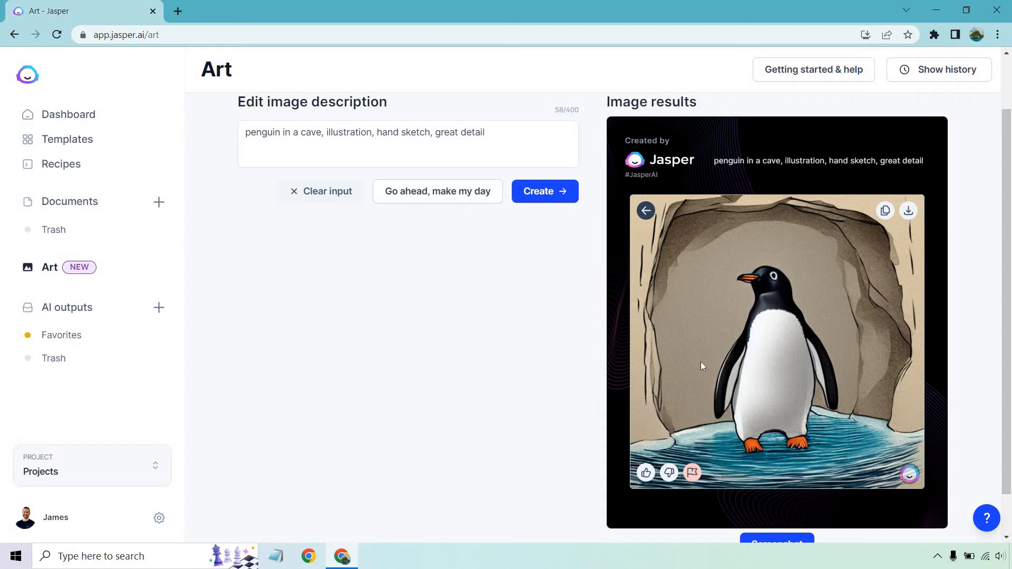
left_click(646, 211)
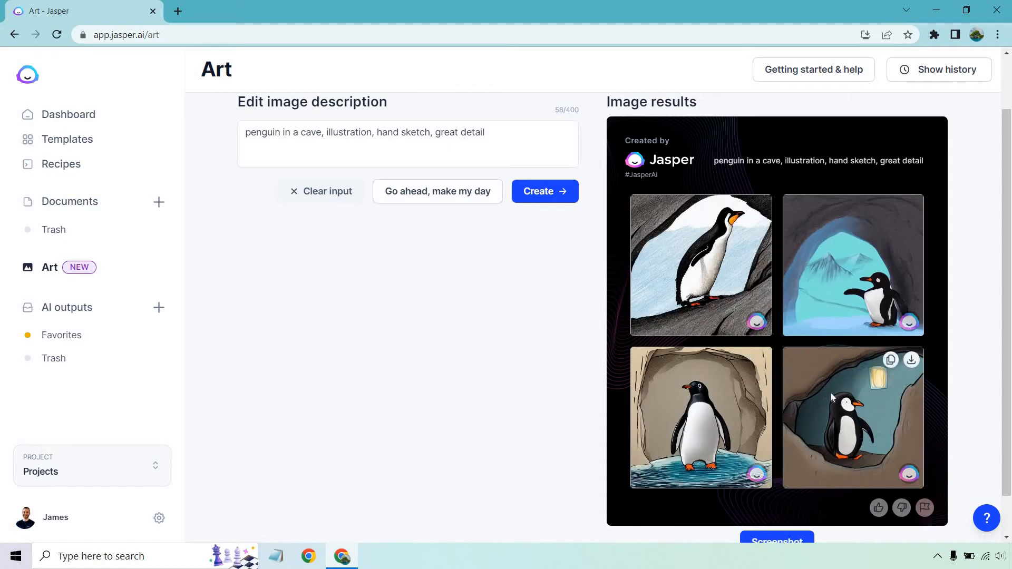
left_click(853, 417)
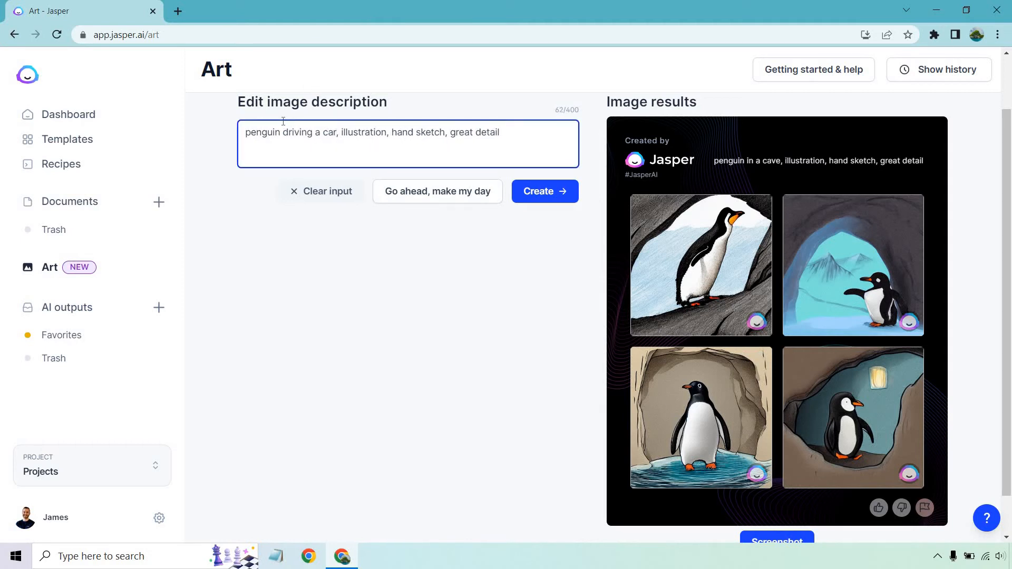
left_click(544, 190)
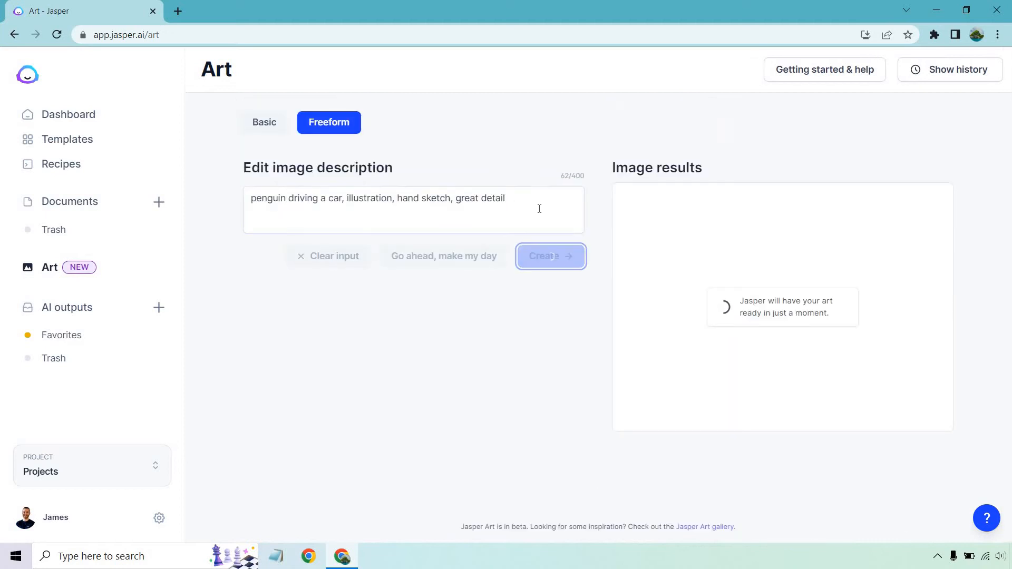
left_click(550, 256)
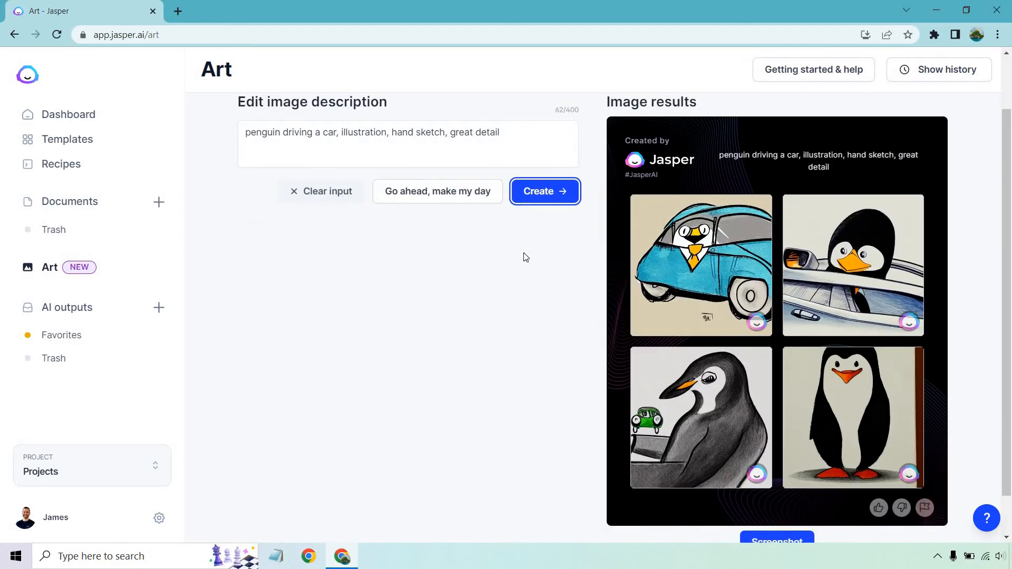
mouse_move(877, 258)
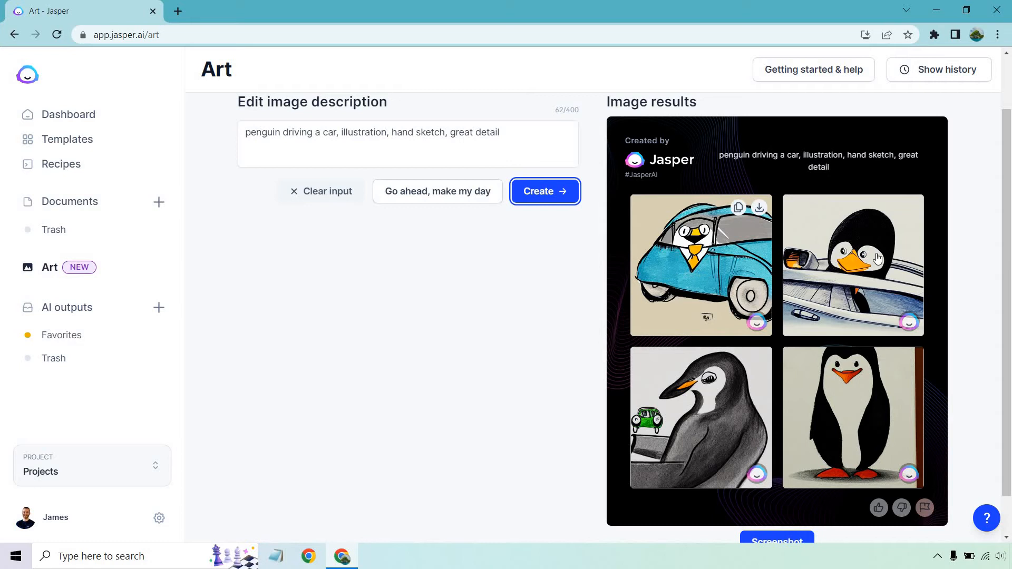
left_click(852, 265)
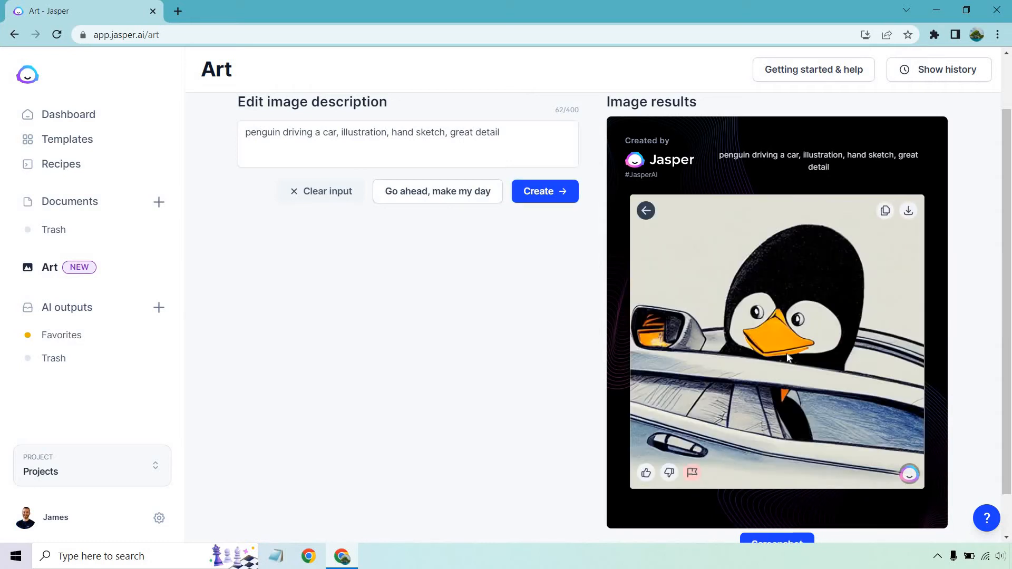
mouse_move(645, 211)
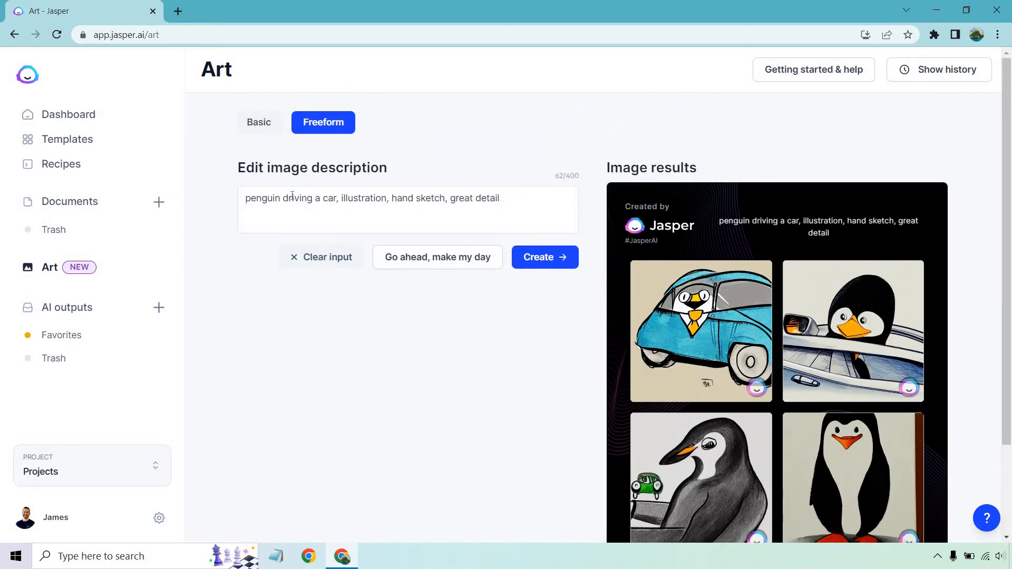
Step: Set the prompt to 'penguin in a car, illustration, hand sketch' and generate four images
type("penguin in a car, illustration, hand sketch")
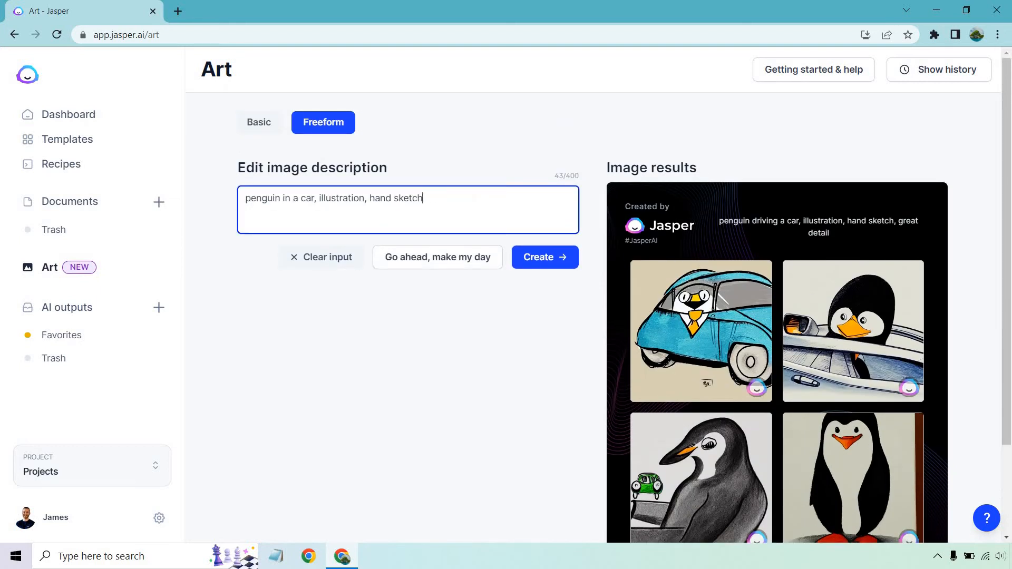
left_click(544, 256)
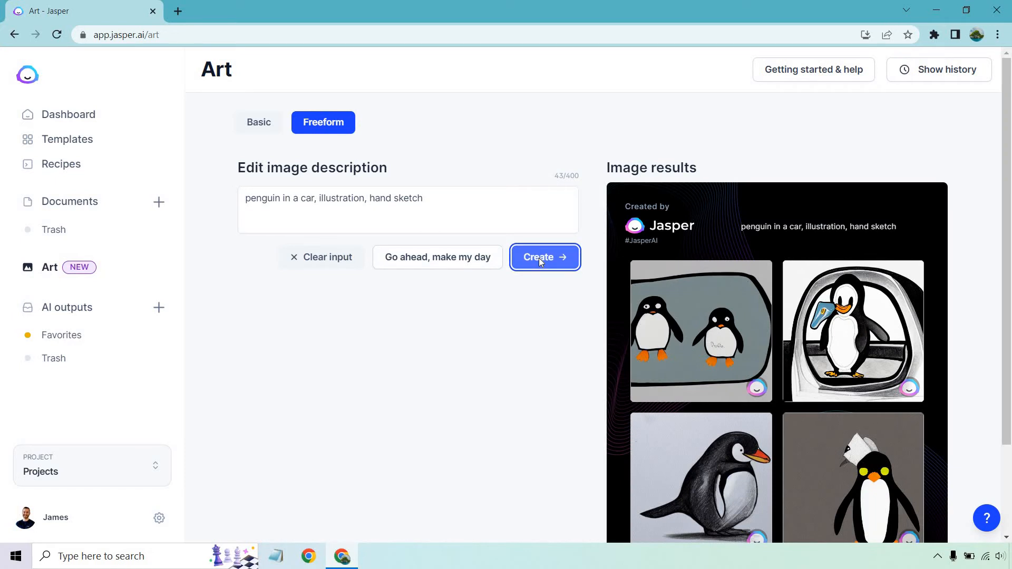
scroll("down", 3)
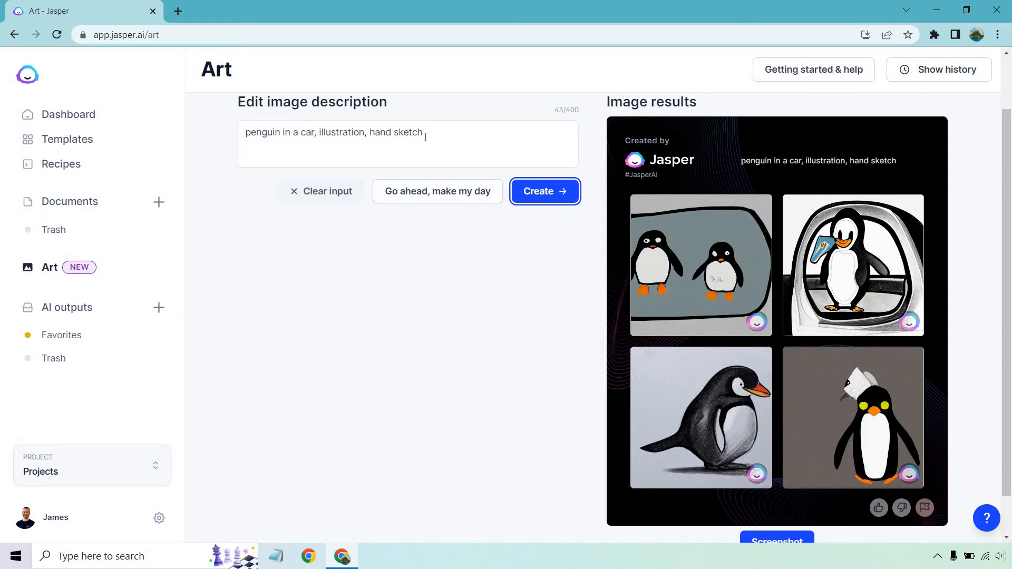
Step: Replace 'illustration' with 'cartoon', generate images, and preview the teal car result
double_click(341, 132)
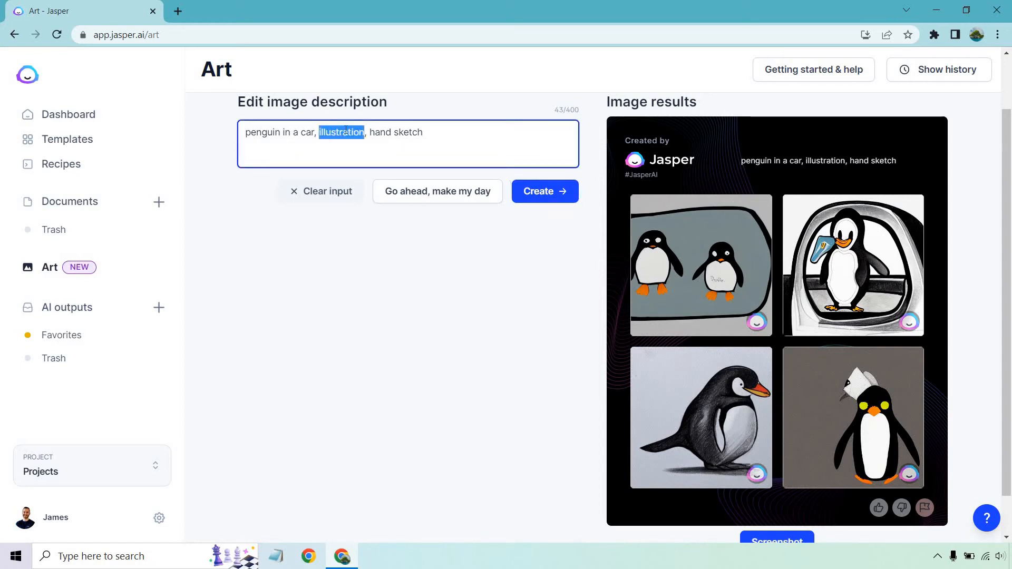
type("cartoon")
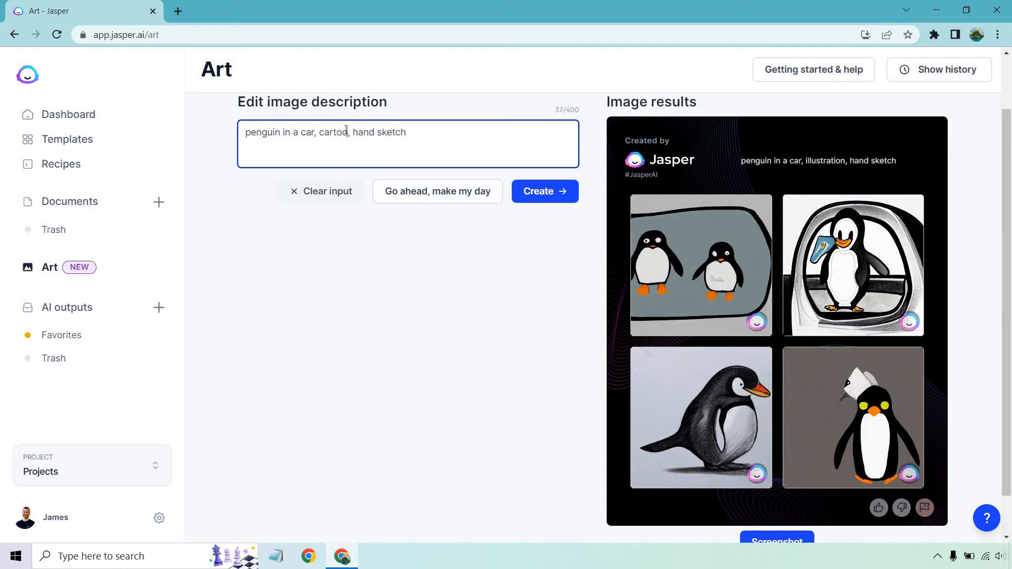
left_click(544, 191)
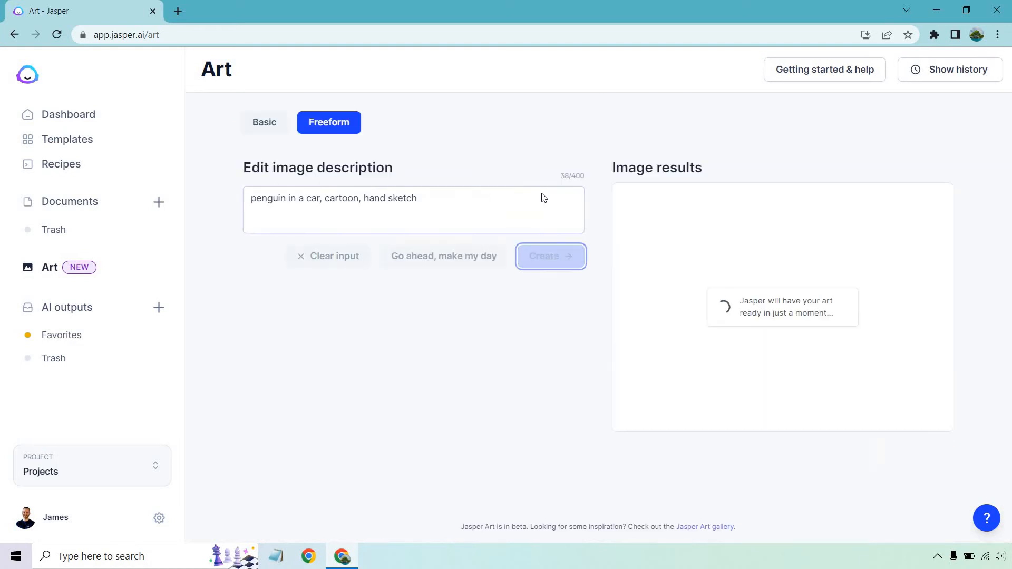
left_click(550, 256)
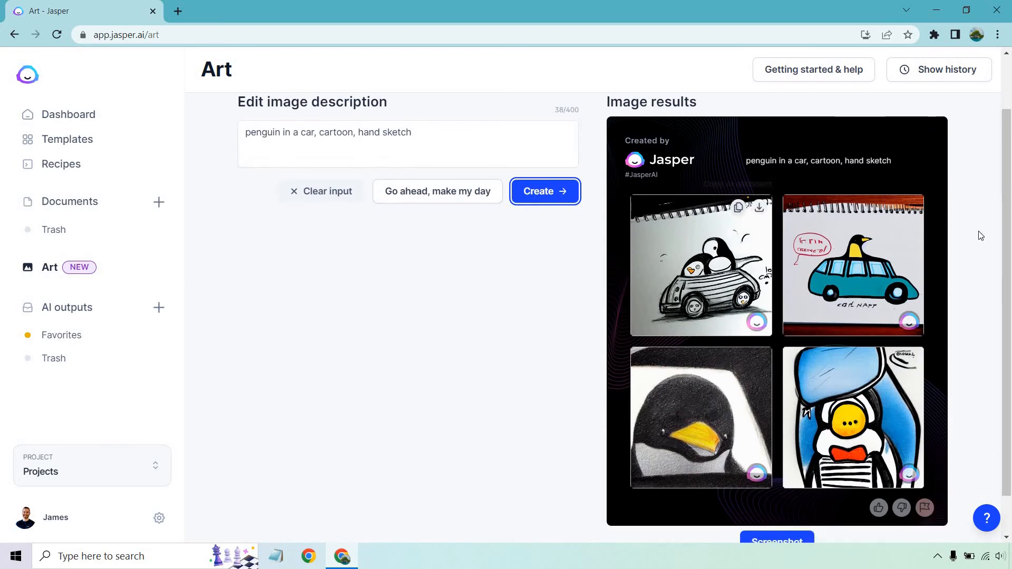
left_click(852, 265)
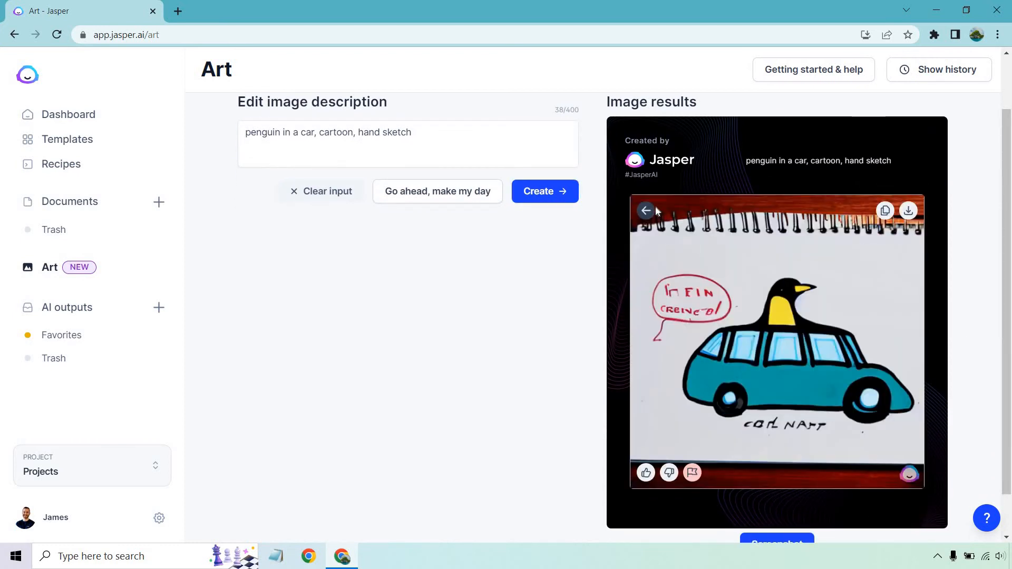
left_click(645, 211)
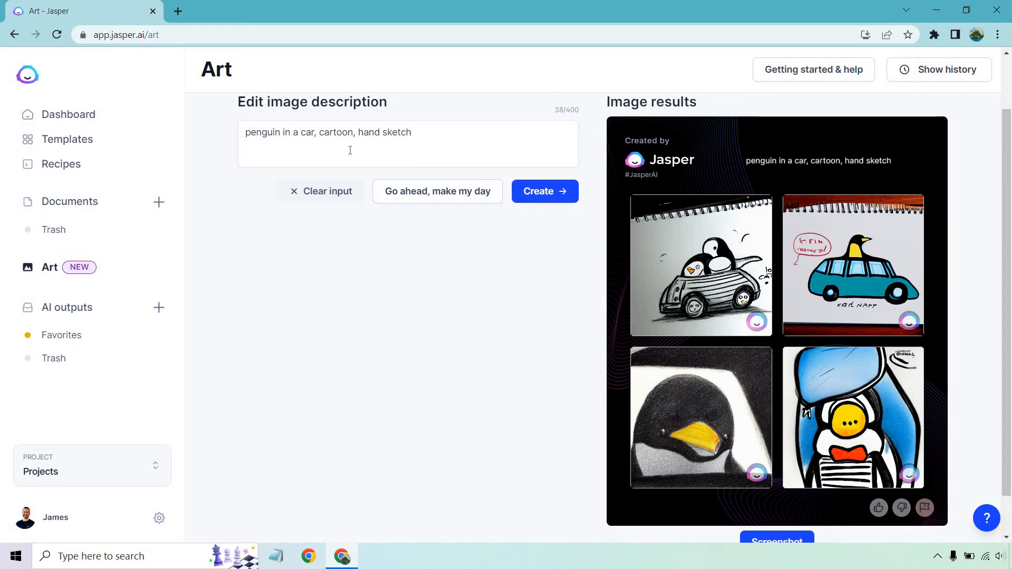
Step: Use 'dr seuss' as the style, then preview the red-car penguin and return to the grid
type("dr")
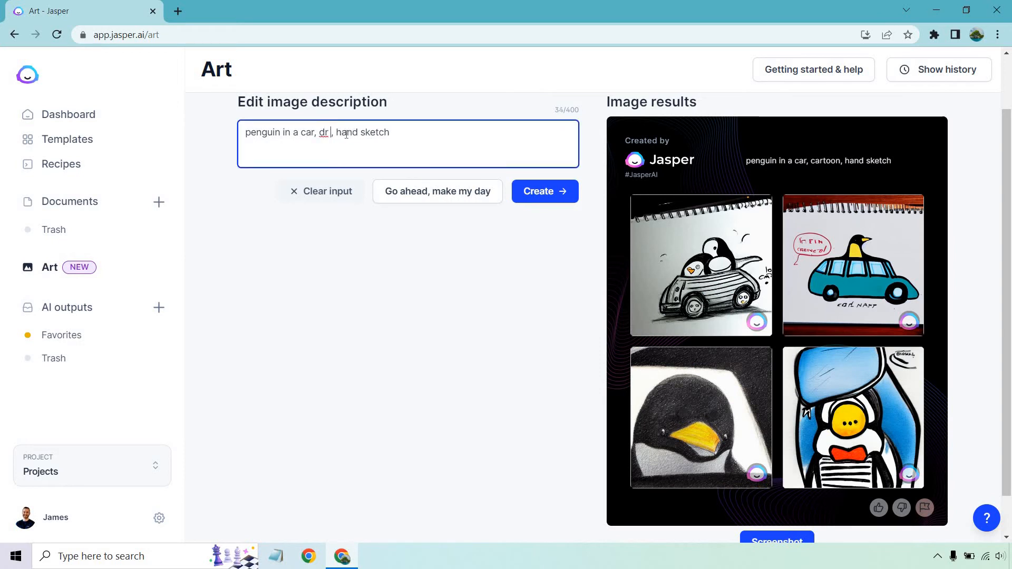
type("seuss")
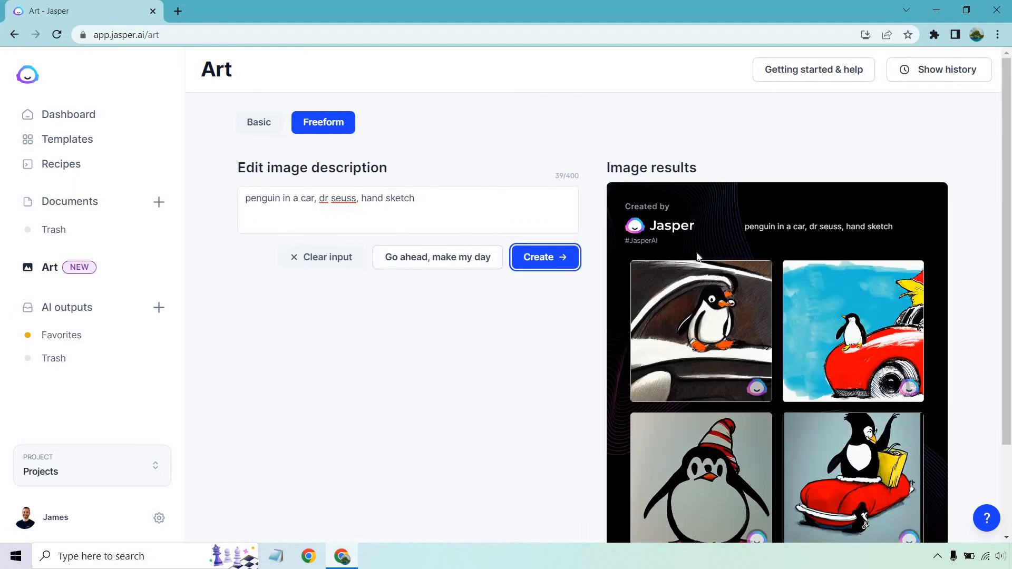
left_click(851, 331)
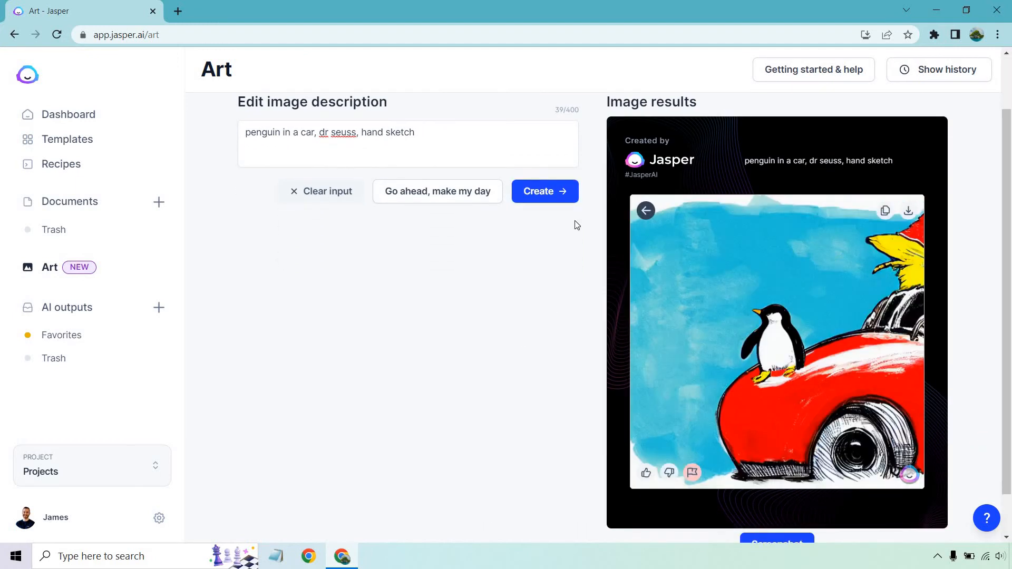
left_click(646, 209)
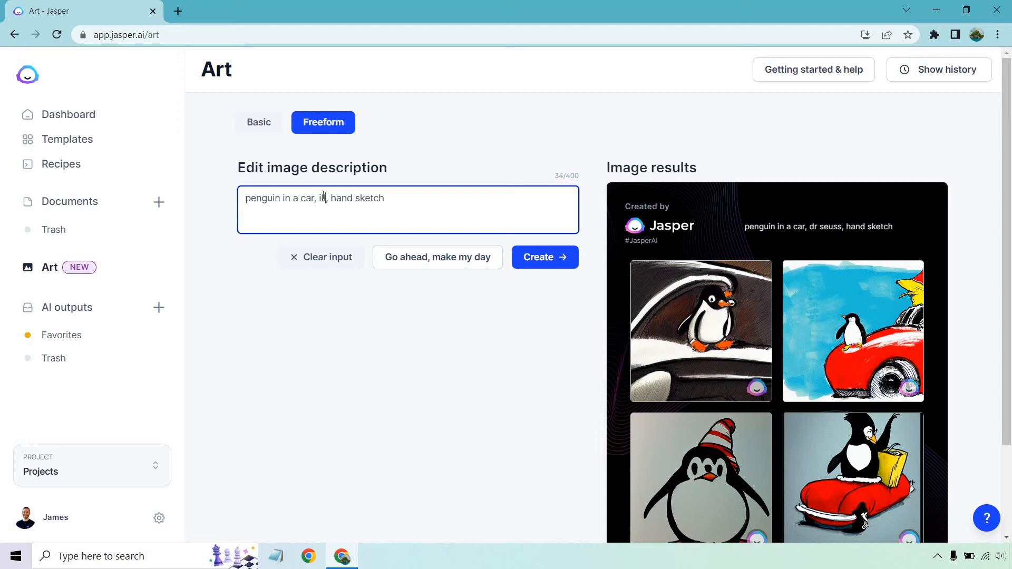
Step: Rewrite the prompt as a penguin walking in the street on a sunny, calm, beautiful day, and generate
type("illustration")
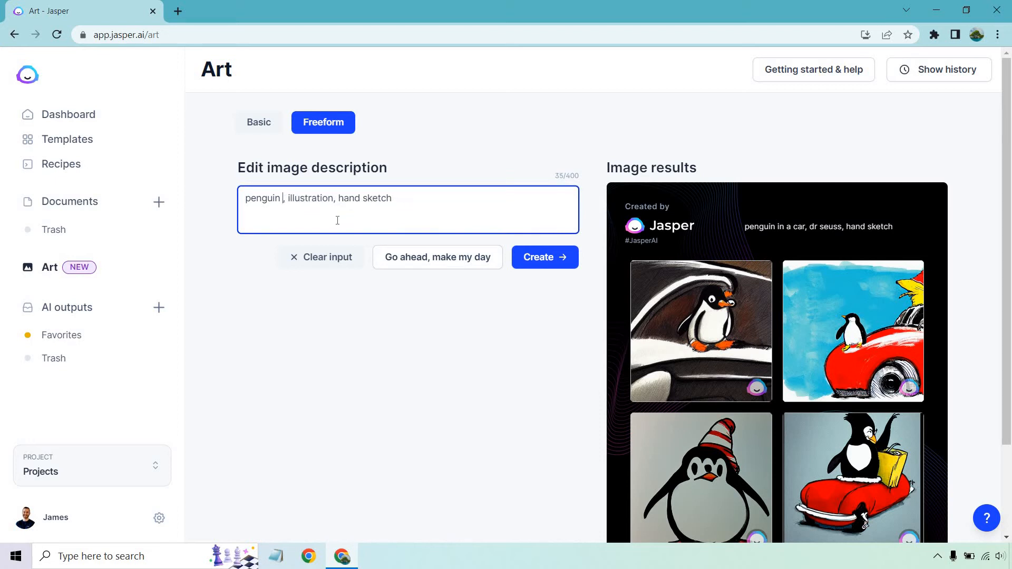
type("walking in the")
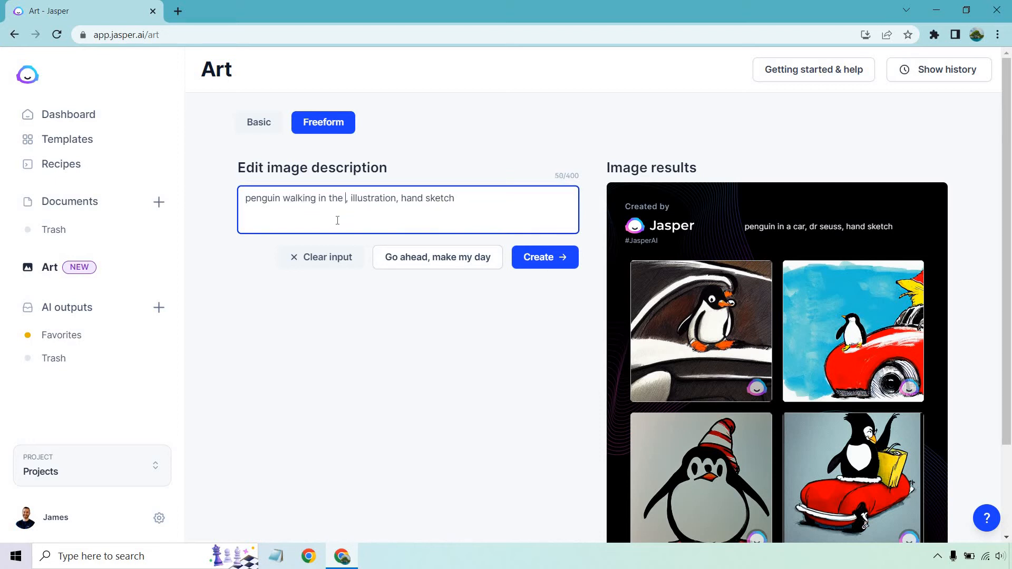
type("street")
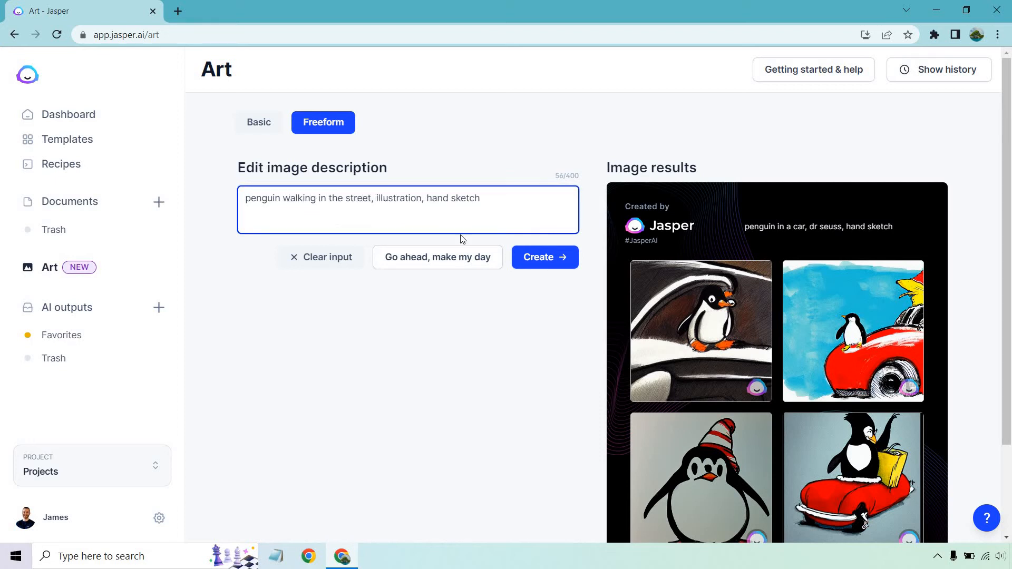
left_click(377, 198)
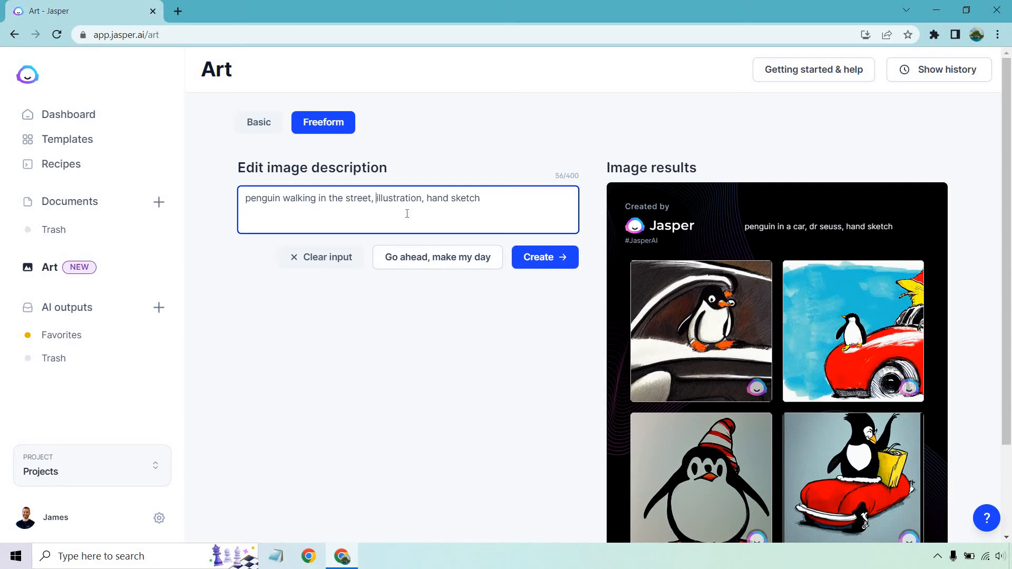
type("sunny day, calm, beautiful,")
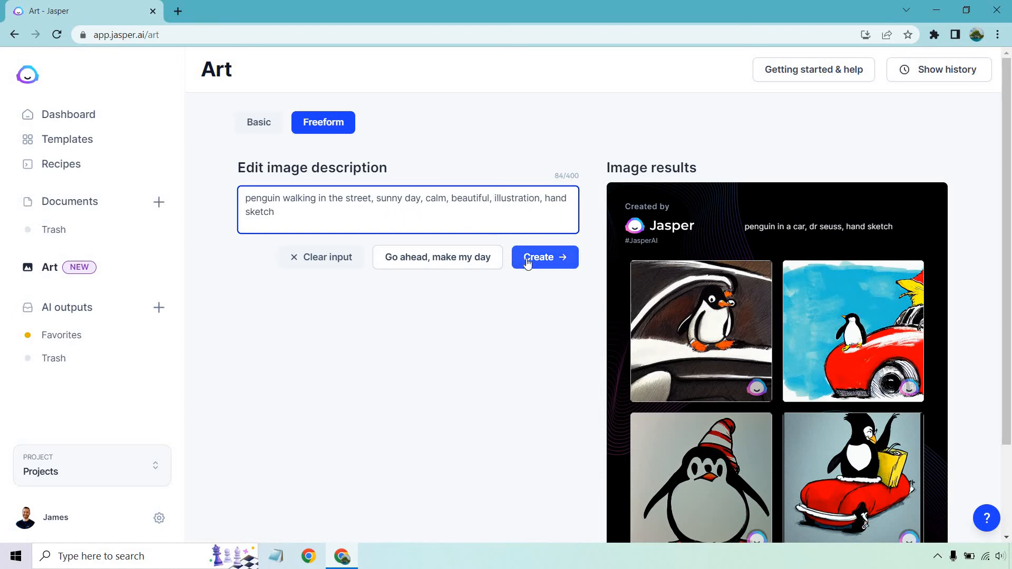
left_click(544, 256)
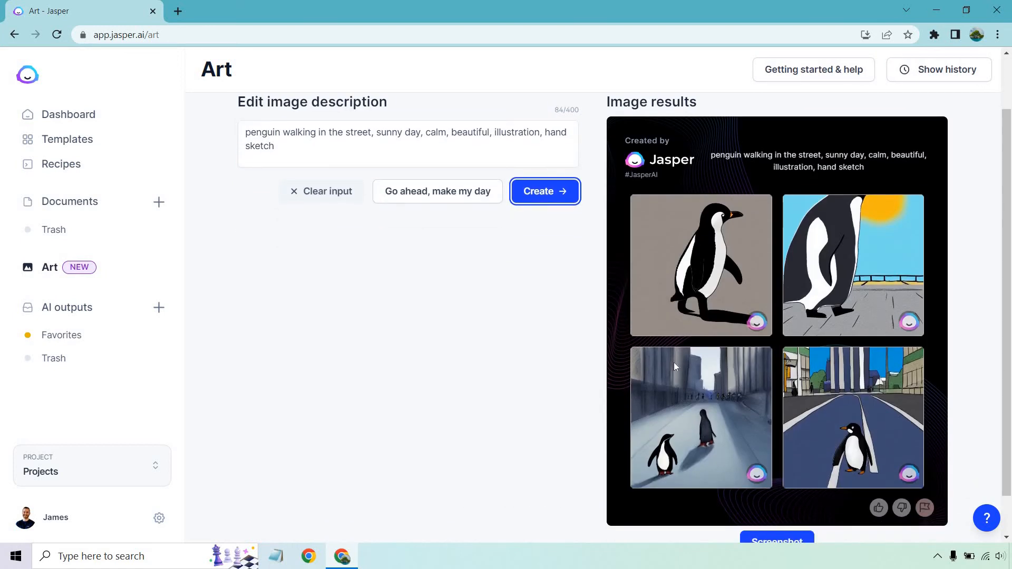
Step: Enlarge the road-crossing penguin image, then go back to the four-image grid
left_click(851, 416)
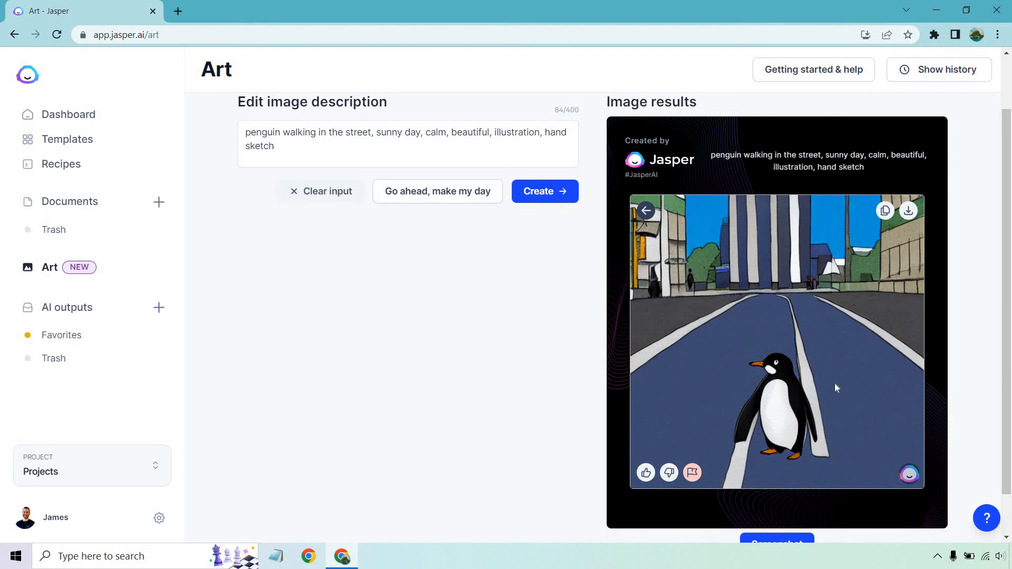
mouse_move(645, 211)
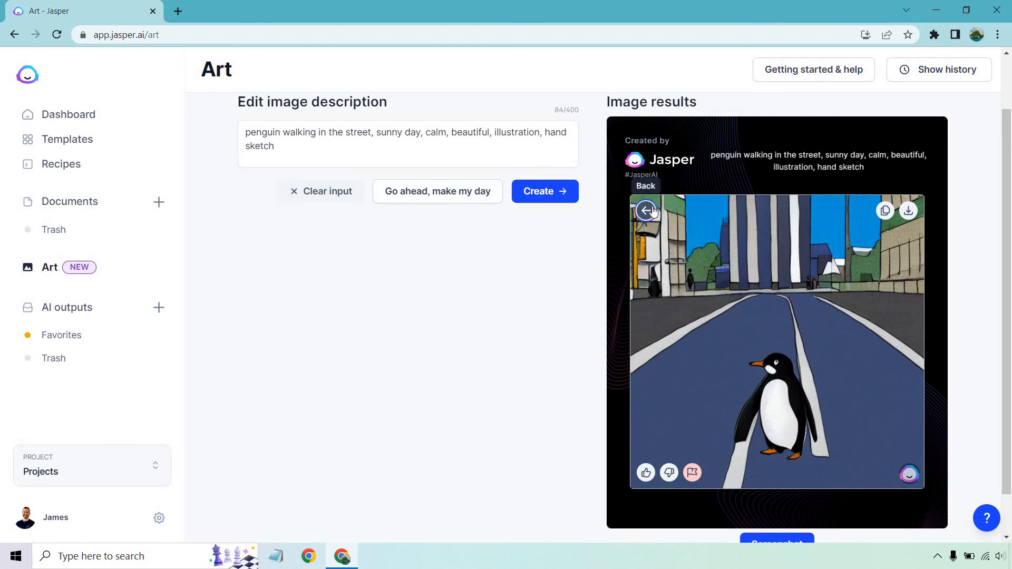
left_click(646, 211)
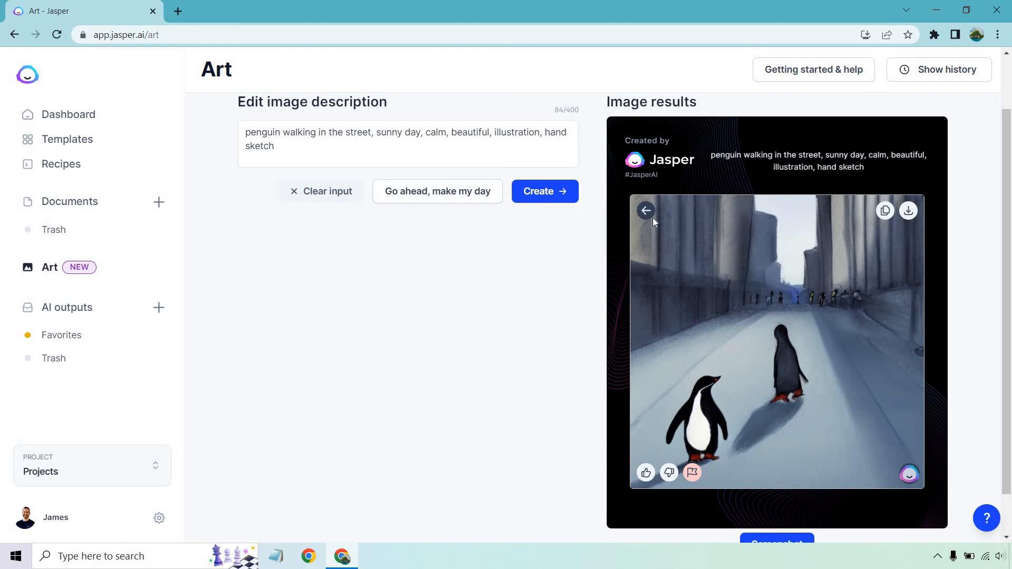
left_click(645, 210)
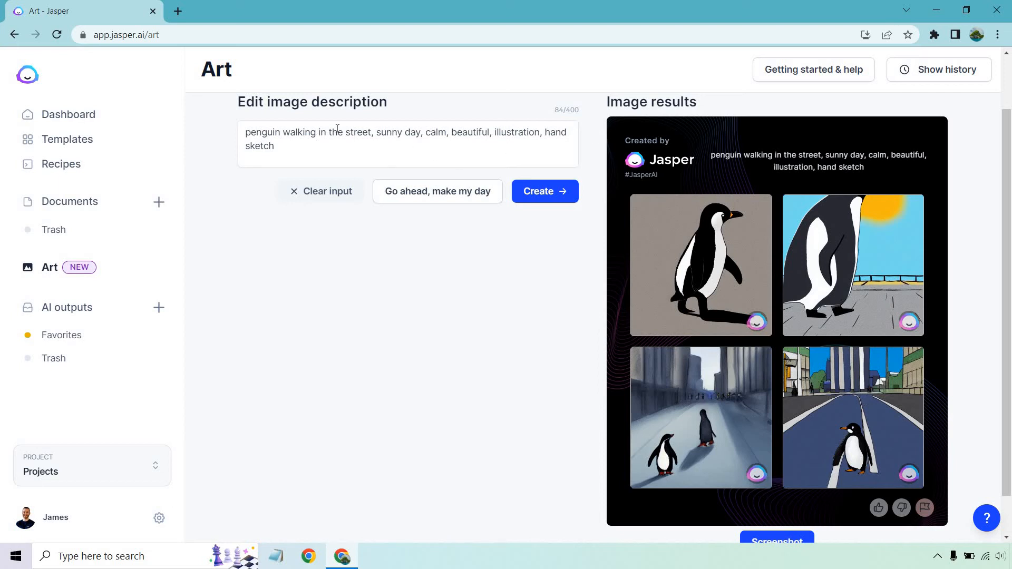
Step: Change 'street' to 'road', remove 'calm, beautiful', and generate new images
double_click(359, 132)
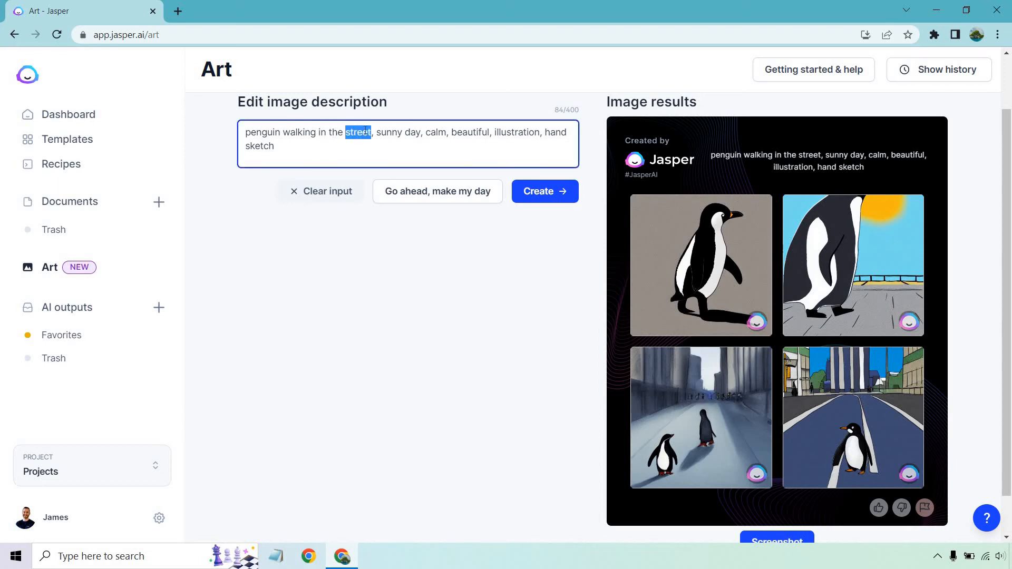
type("road")
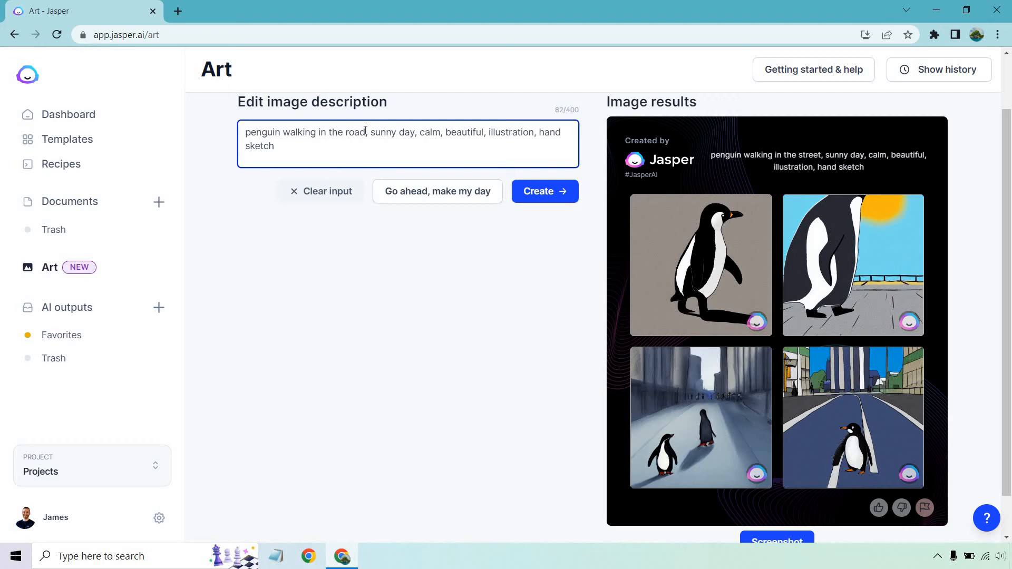
double_click(428, 132)
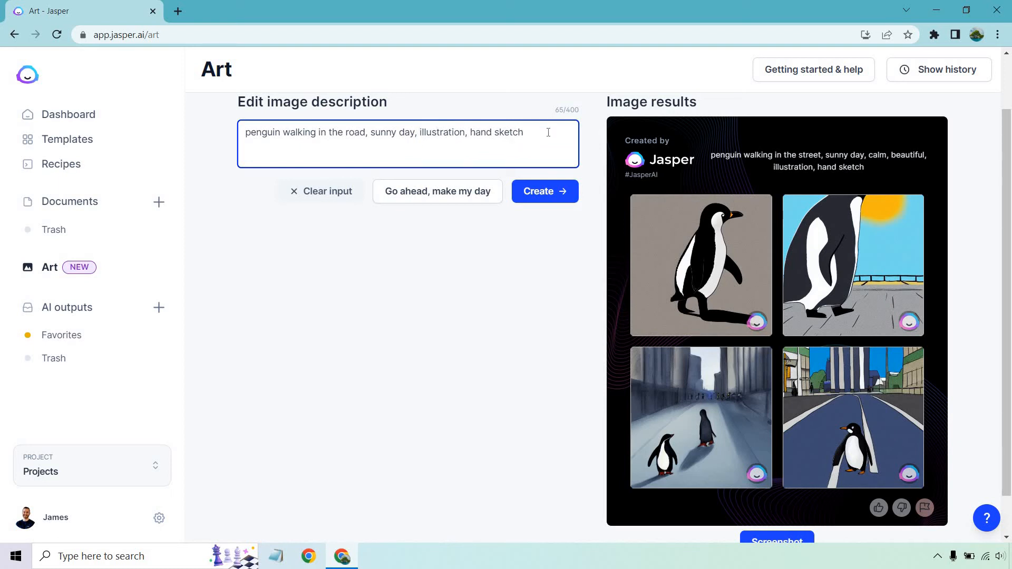
left_click(543, 191)
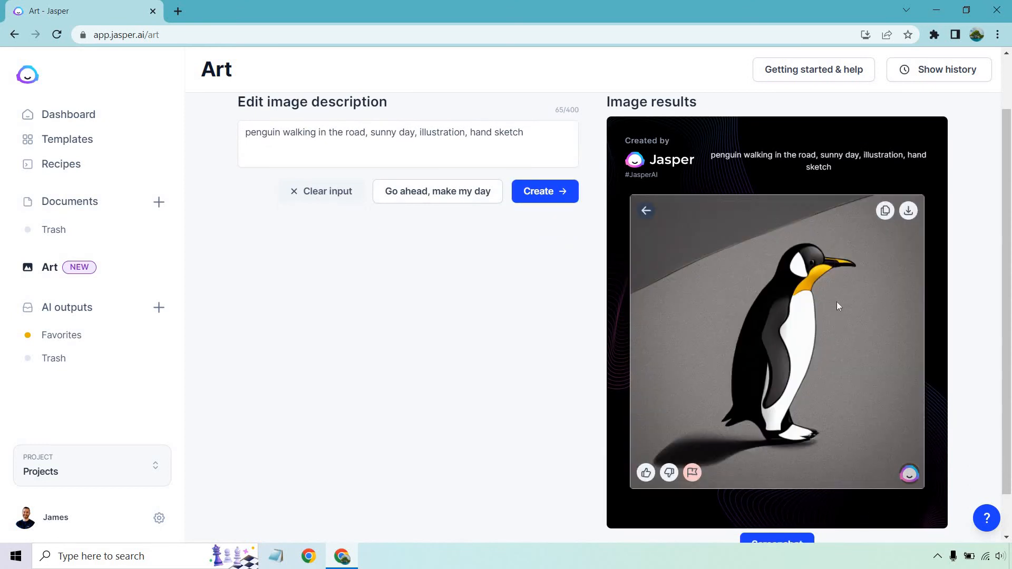
mouse_move(682, 247)
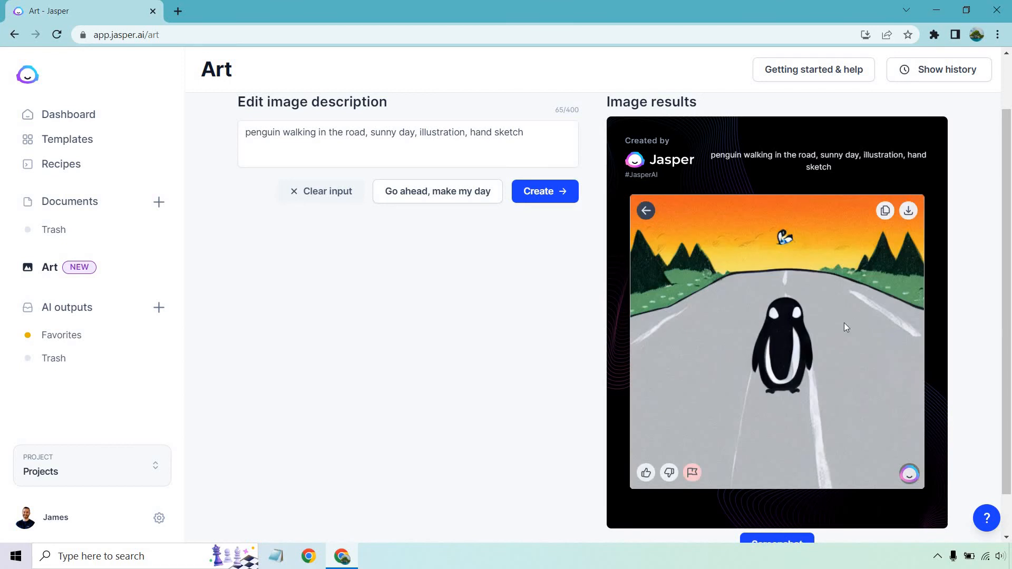
mouse_move(691, 271)
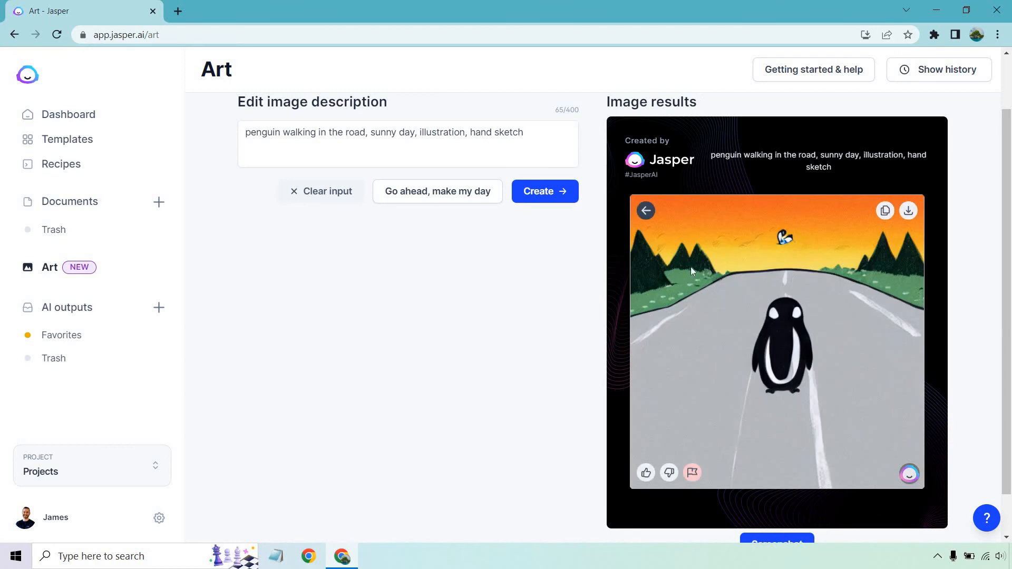
Step: Close the enlarged road-walking penguin image and return to the four-result grid
left_click(645, 210)
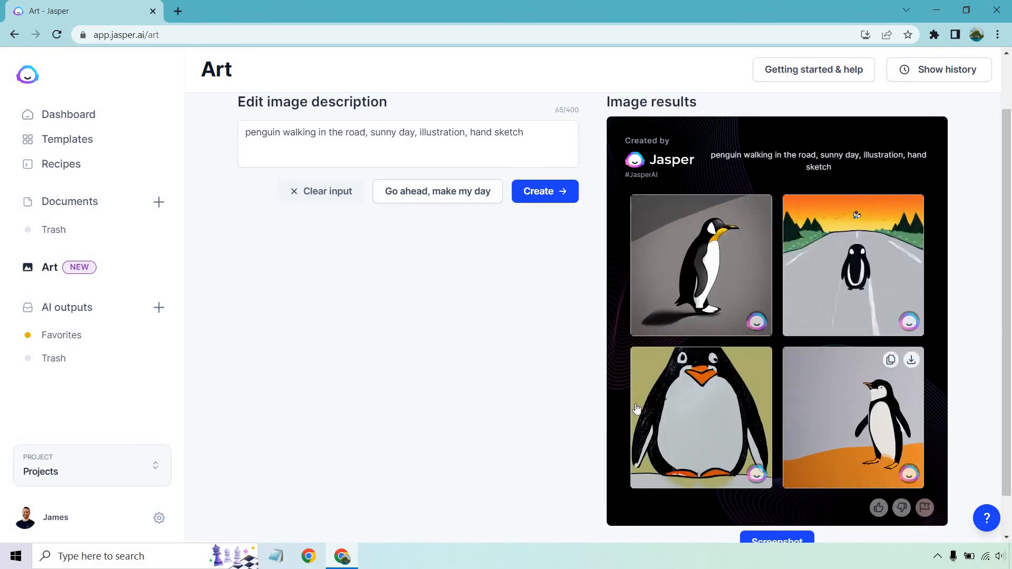
mouse_move(431, 296)
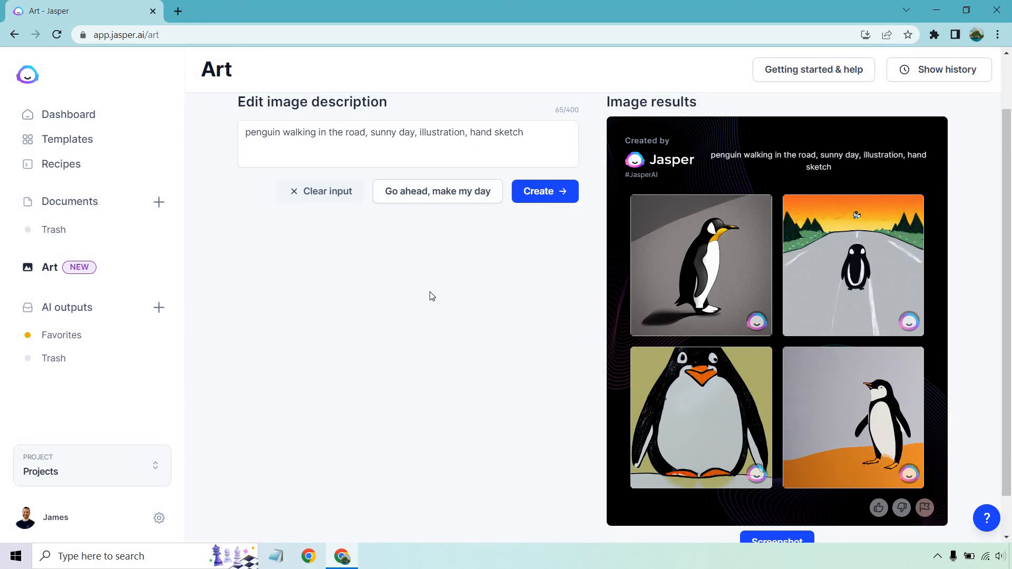
mouse_move(664, 273)
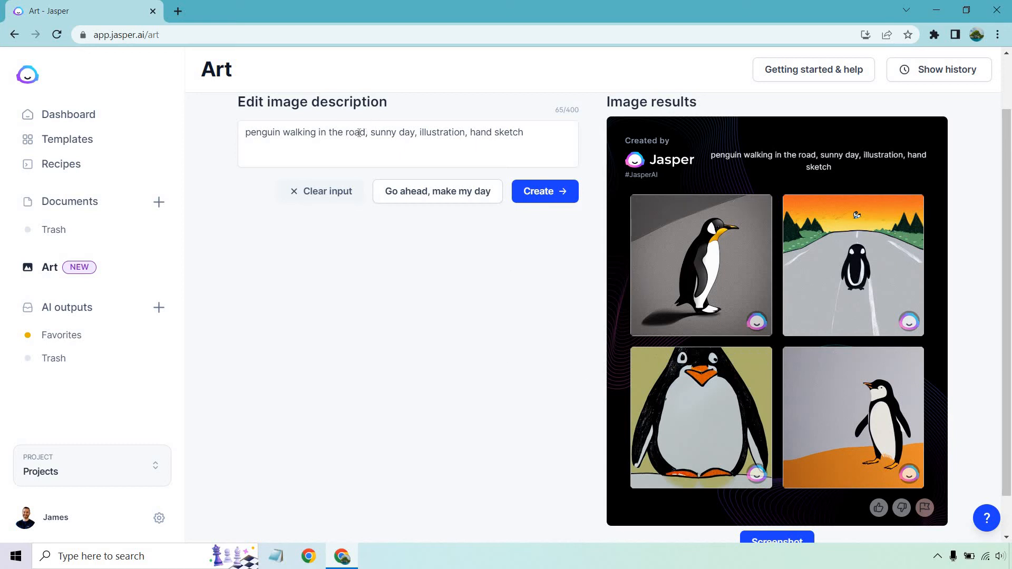
Step: Revise the prompt to 'penguin sleeping in bed, dreaming, illustration' and generate new images
left_click_drag(282, 133, 365, 132)
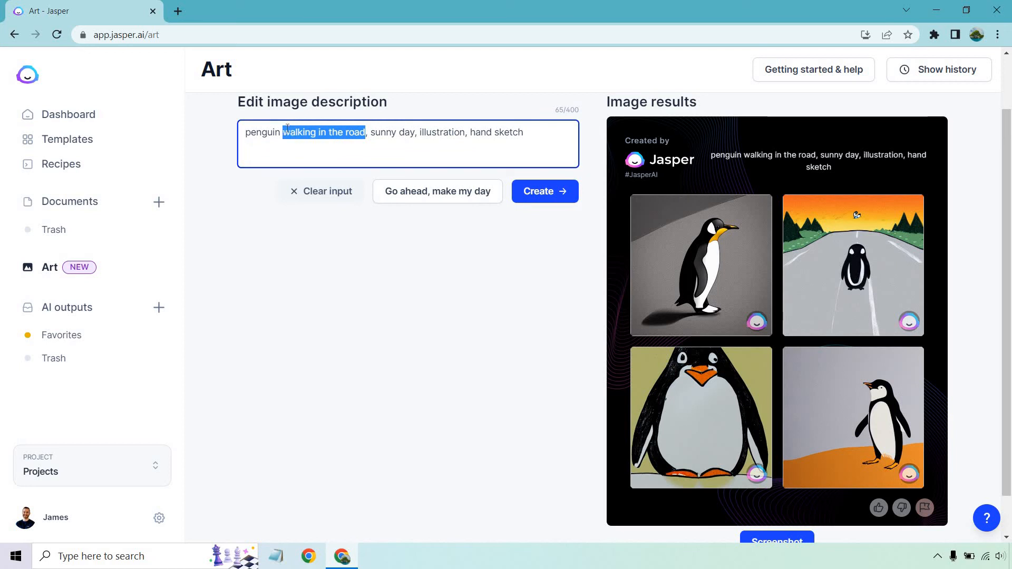
type("sleeping in")
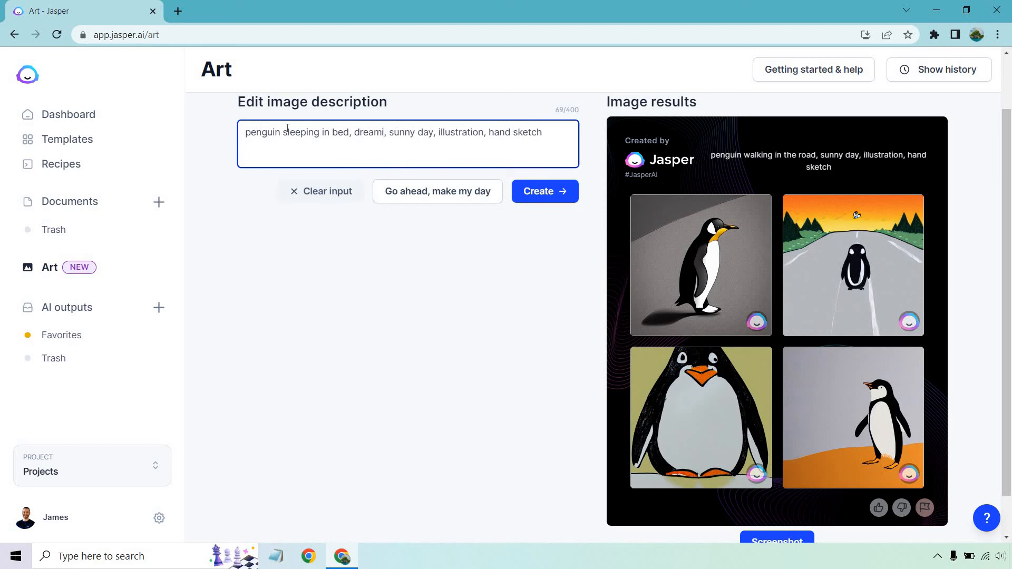
double_click(409, 133)
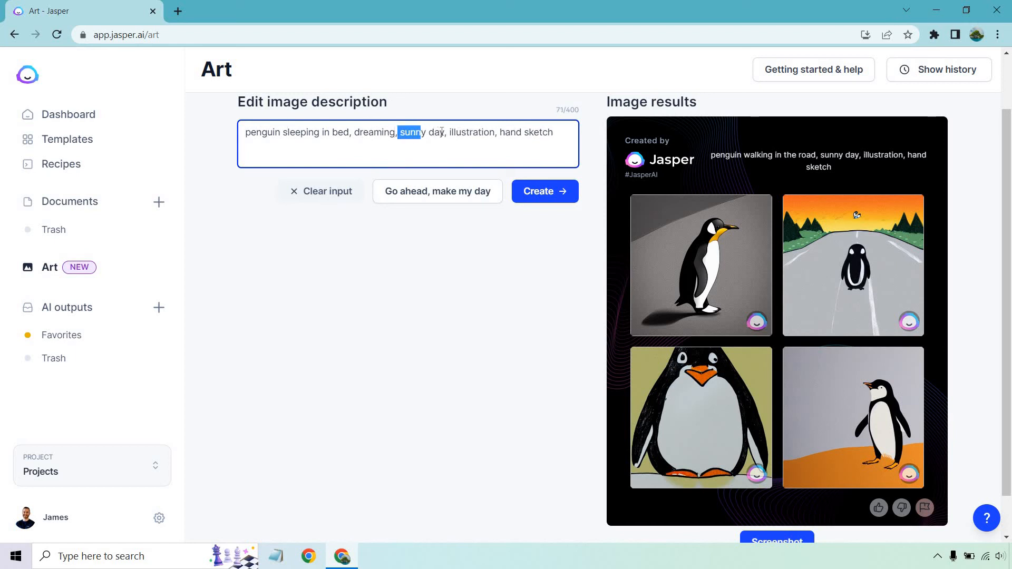
key("Delete")
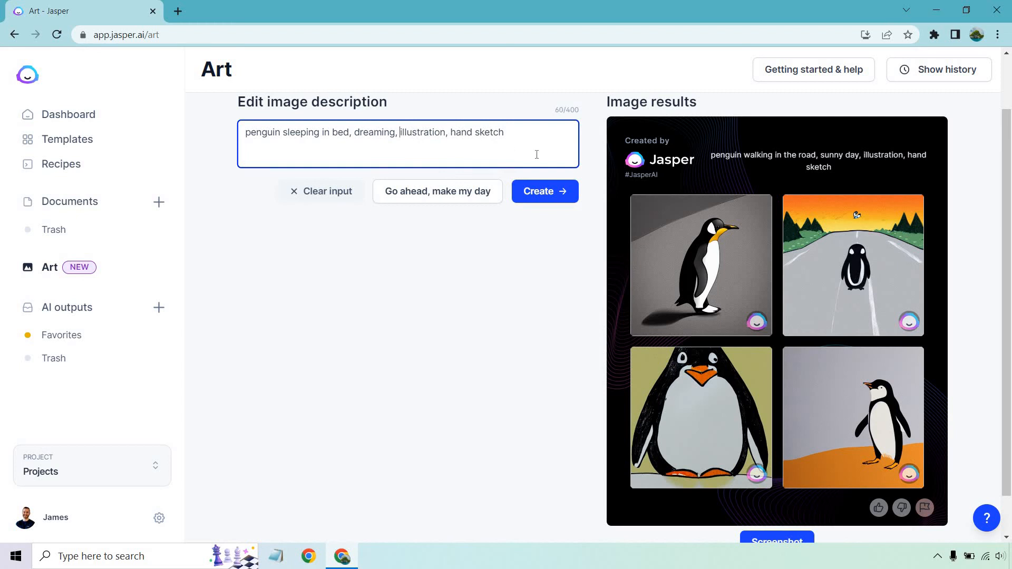
left_click_drag(459, 132, 505, 132)
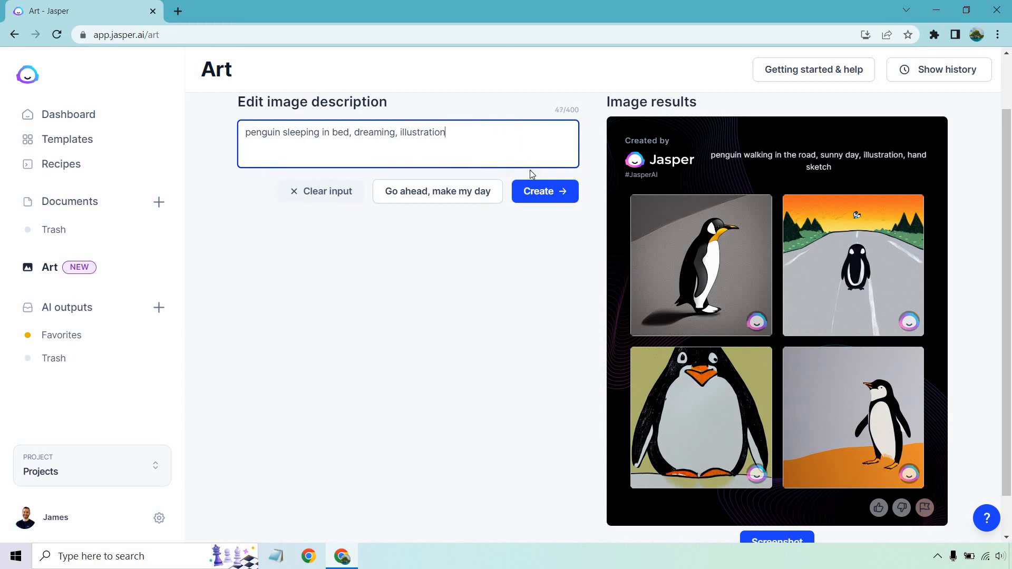
left_click(543, 191)
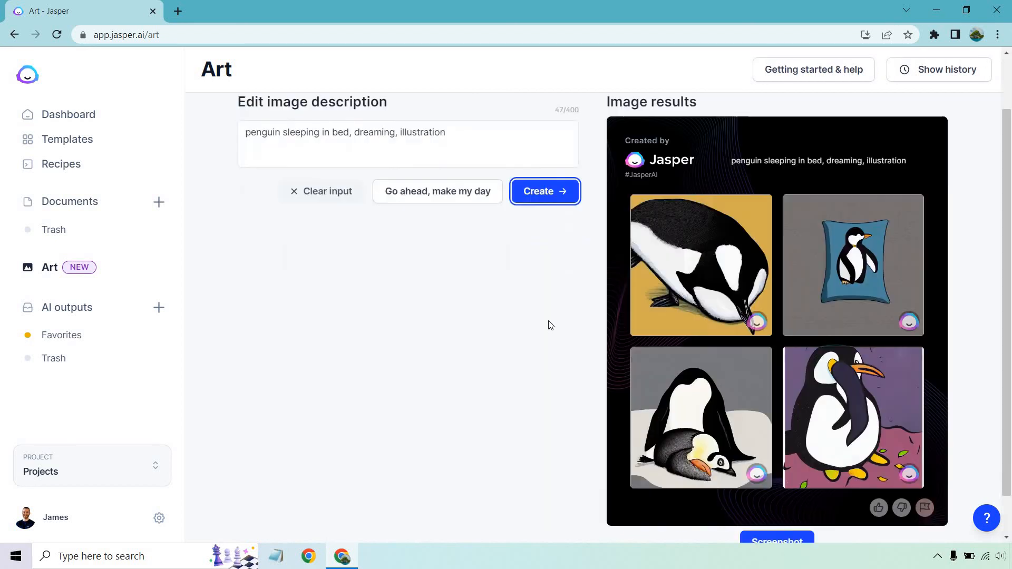
mouse_move(698, 239)
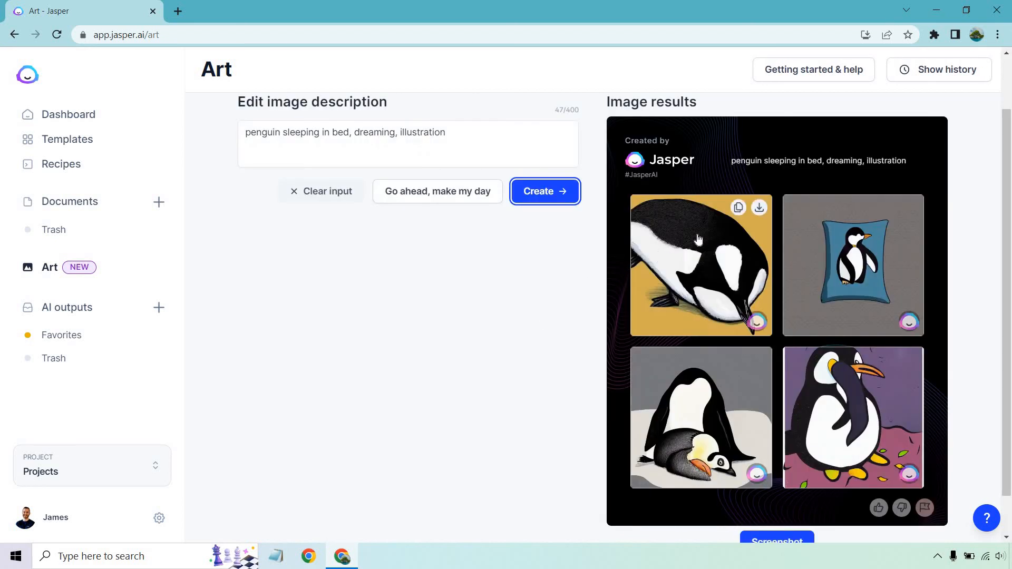
left_click(851, 417)
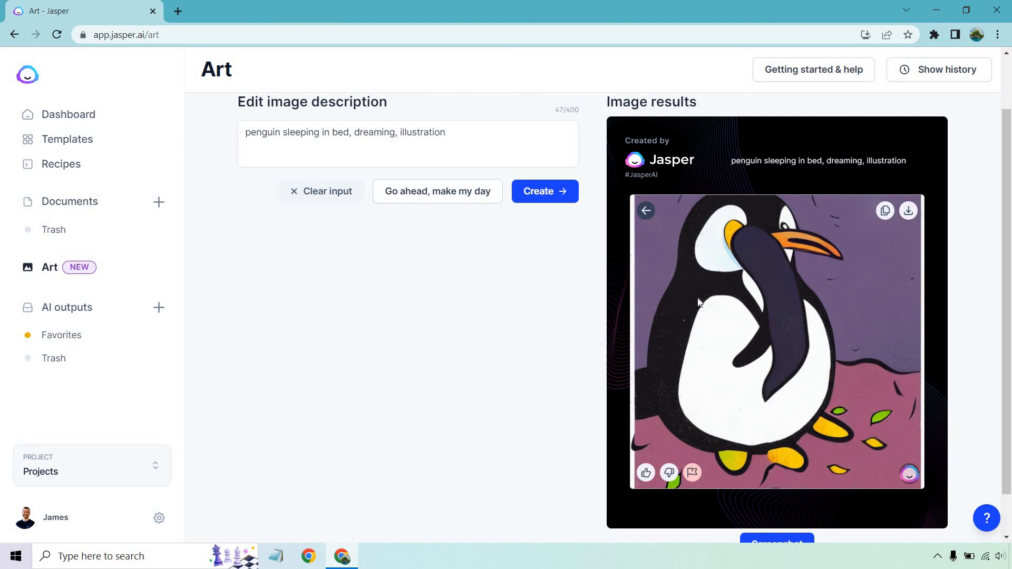
mouse_move(743, 252)
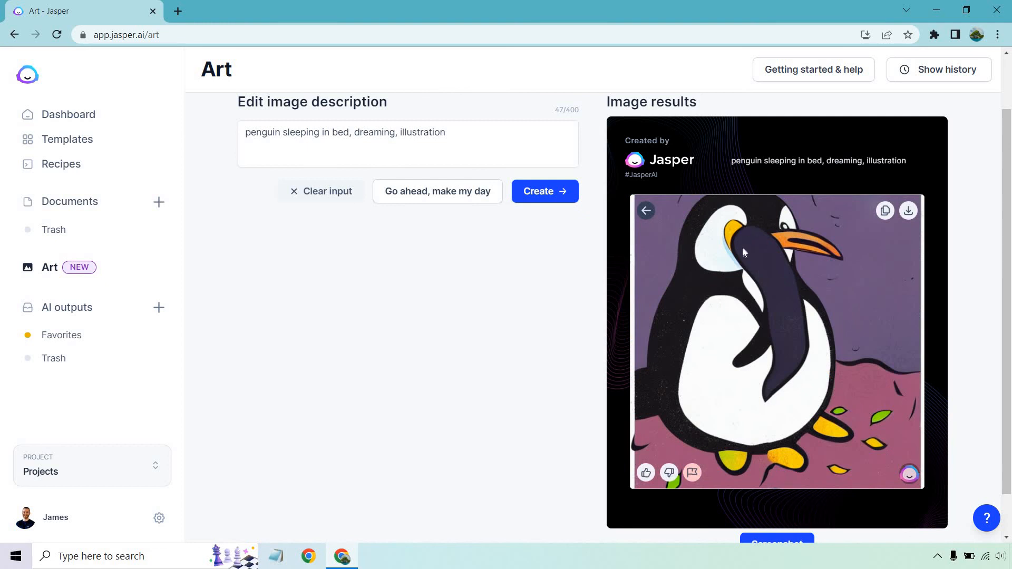
mouse_move(645, 211)
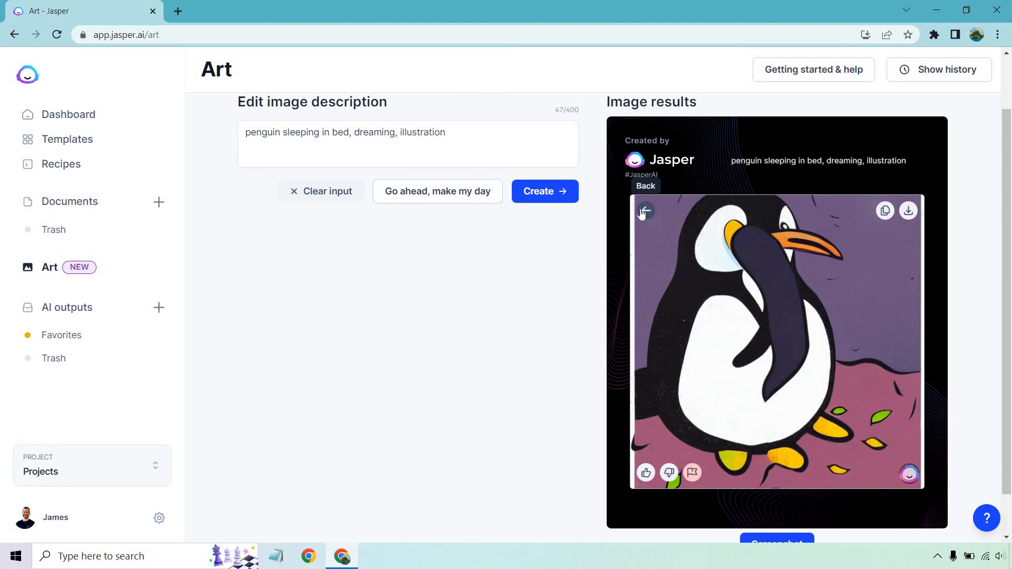
left_click(645, 210)
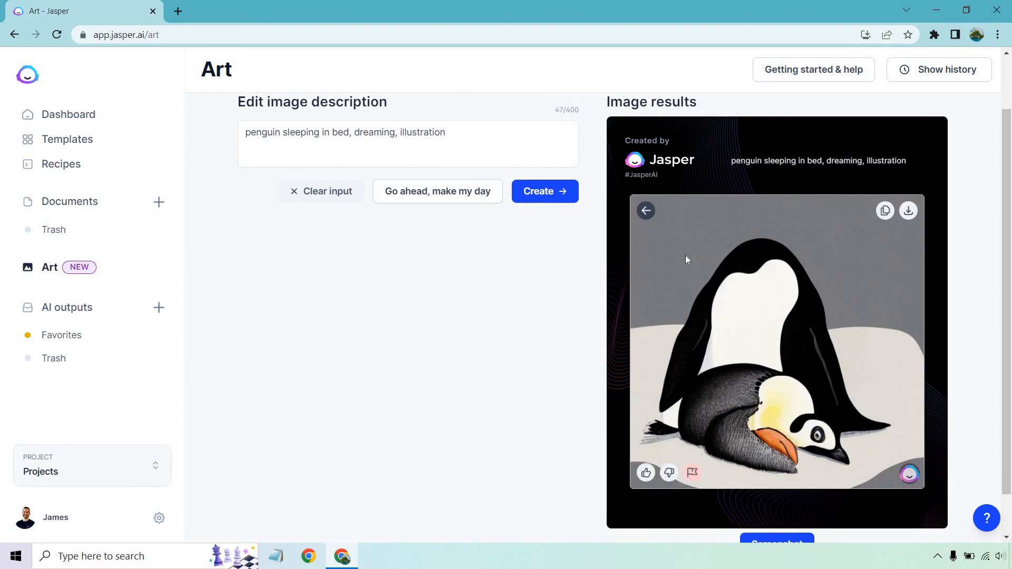
left_click(645, 211)
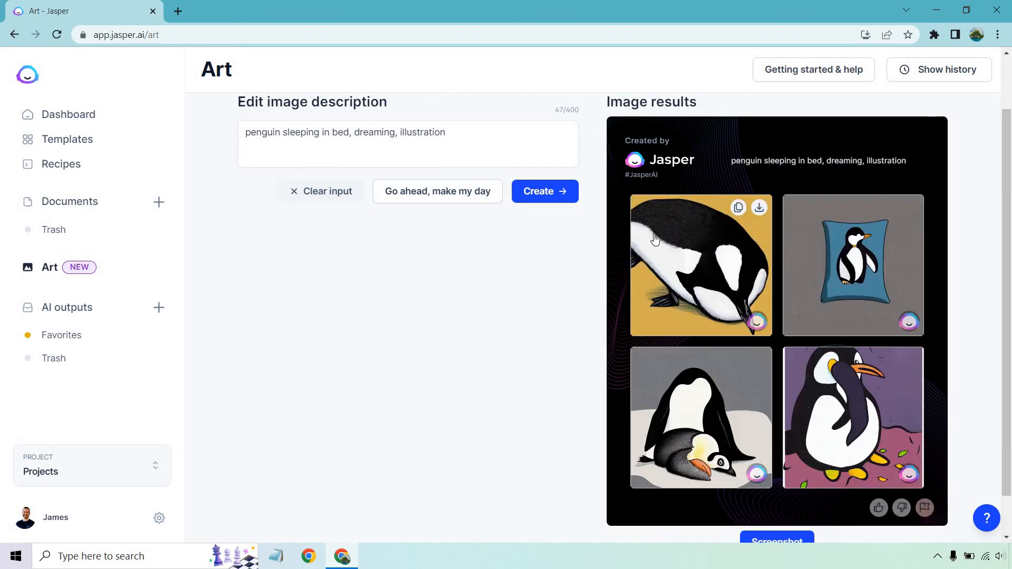
left_click(851, 265)
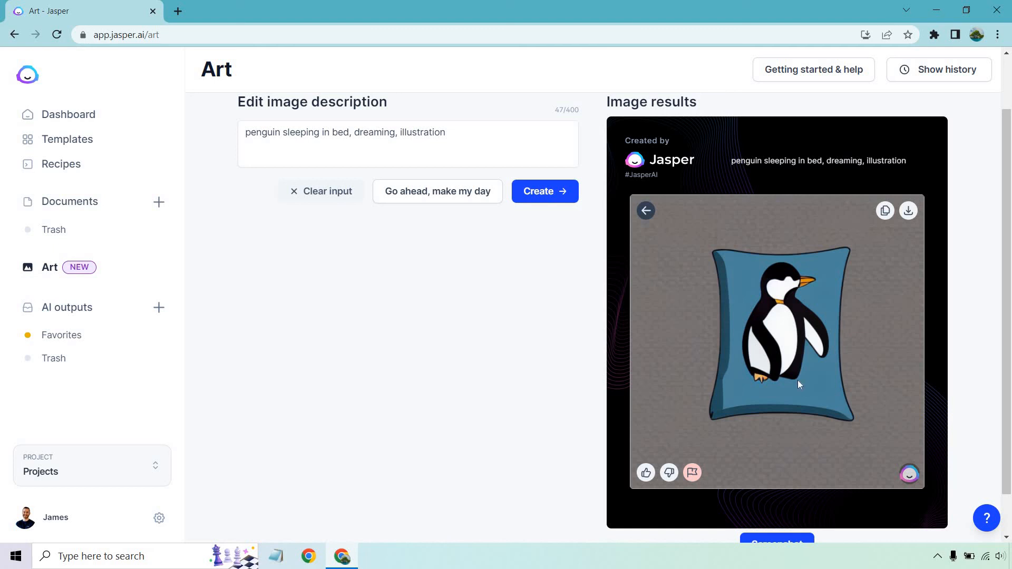
left_click(646, 211)
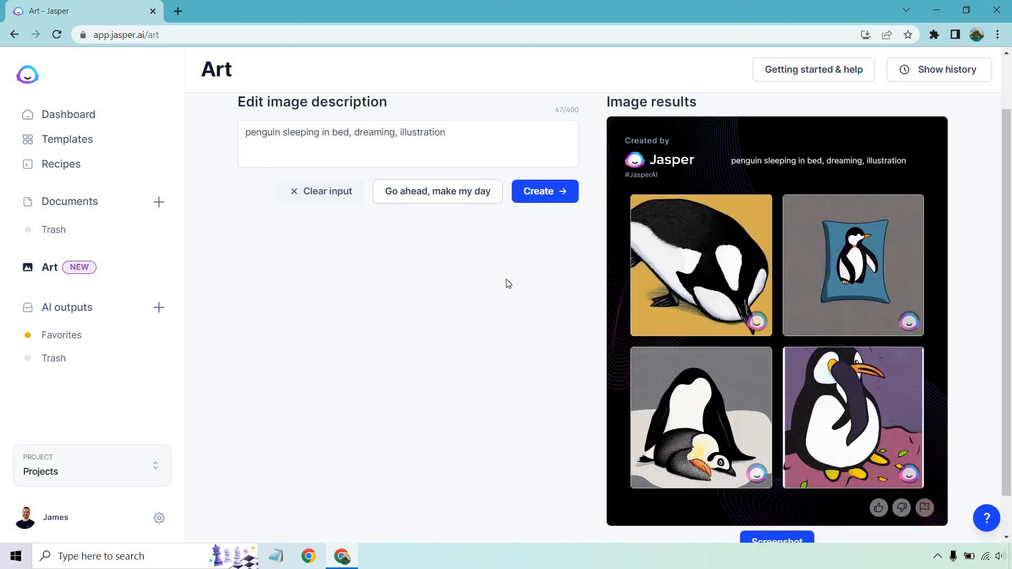